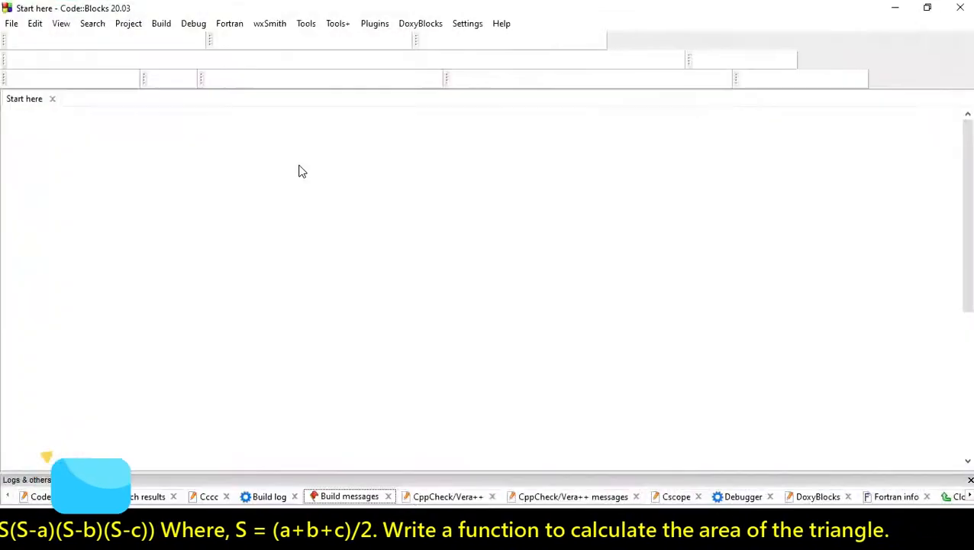
Create an empty C/C++ source file named L6Q15.c in the Exercise folder.
{"action": "left_click", "coordinate": [12, 23]}
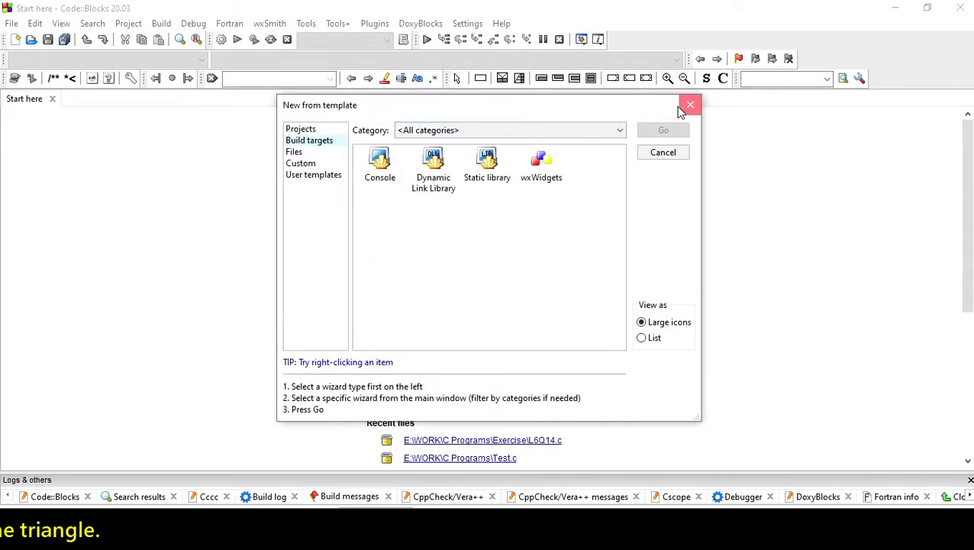
{"action": "left_click", "coordinate": [690, 104]}
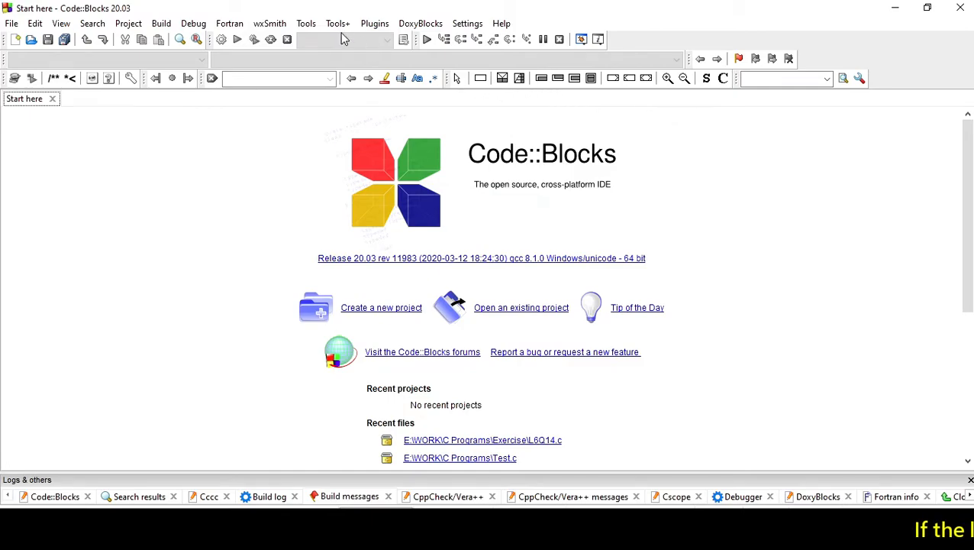
{"action": "left_click", "coordinate": [11, 23]}
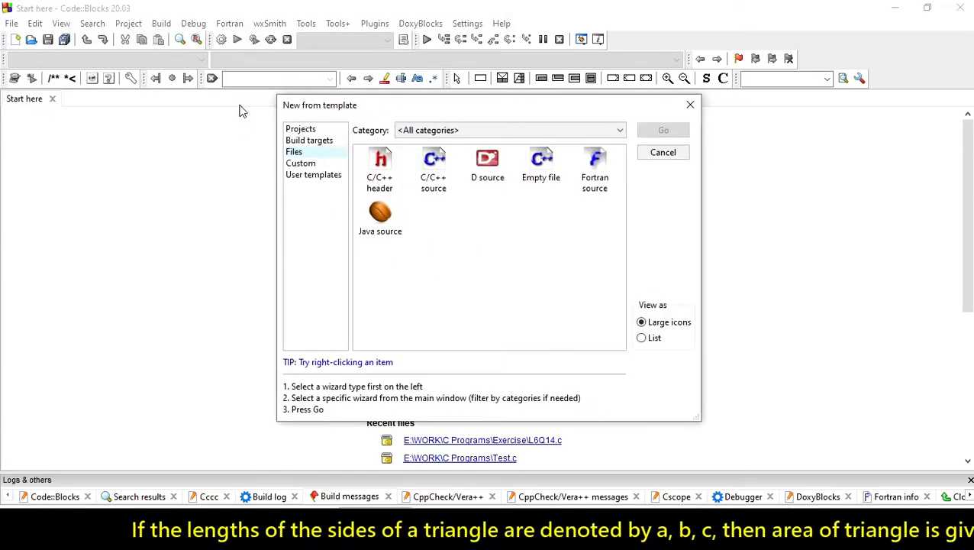
{"action": "double_click", "coordinate": [432, 165]}
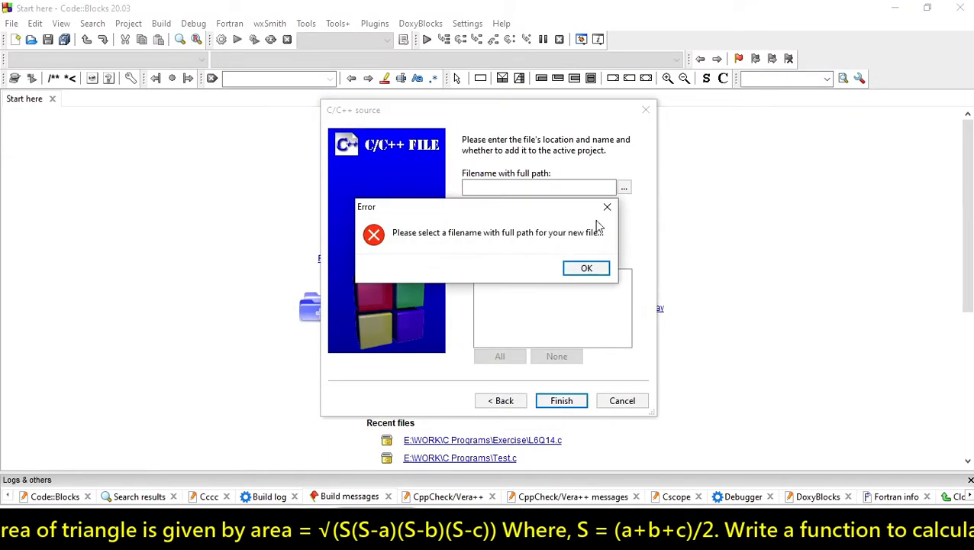
{"action": "left_click", "coordinate": [587, 267]}
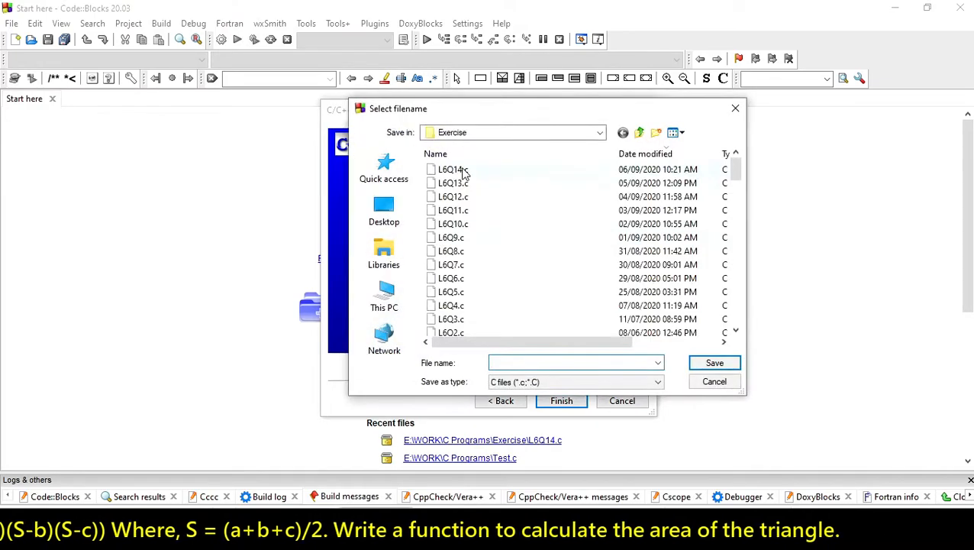
{"action": "left_click", "coordinate": [450, 169]}
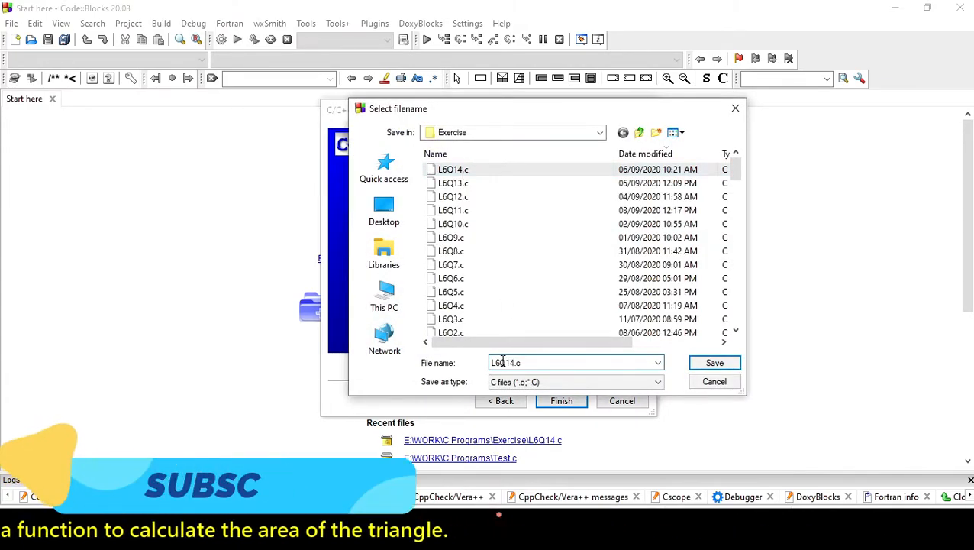
{"action": "left_click", "coordinate": [714, 362]}
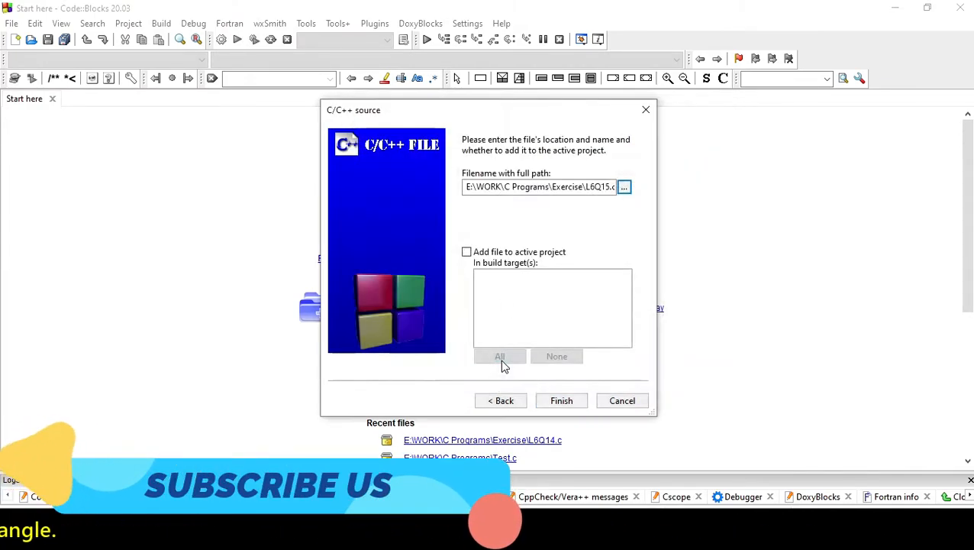
{"action": "left_click", "coordinate": [561, 400]}
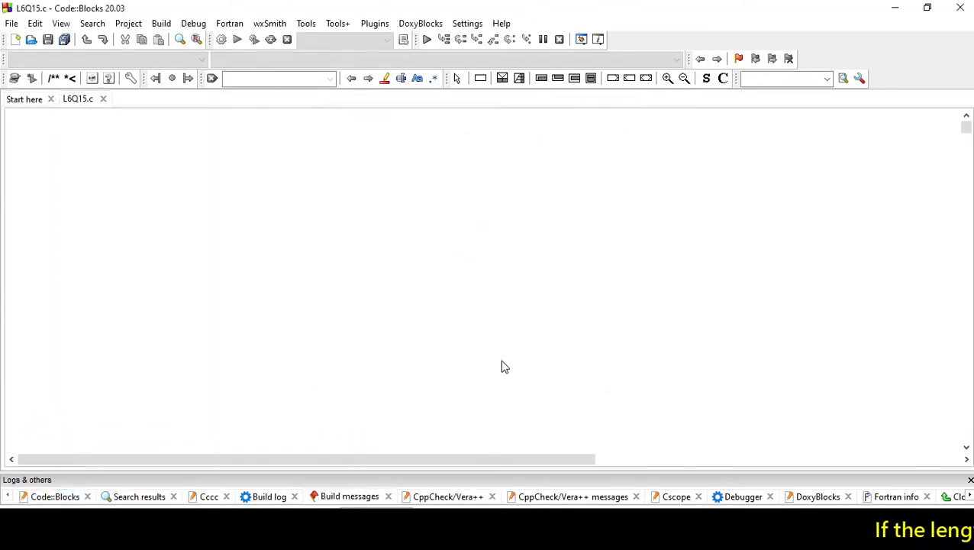
Add #include<stdio.h> and #include<math.h> at the top of L6Q15.c.
{"action": "type", "text": "#include"}
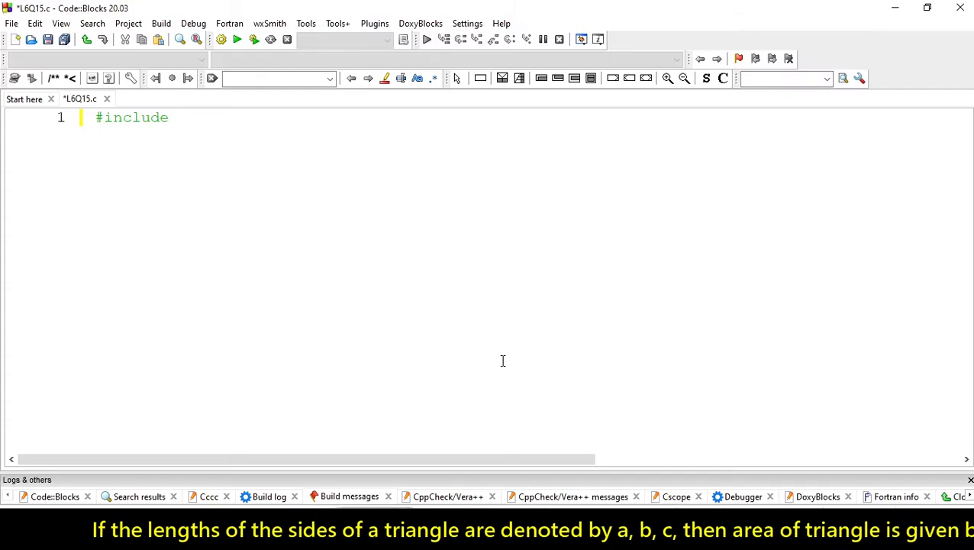
{"action": "type", "text": "<stdint-gcc.h"}
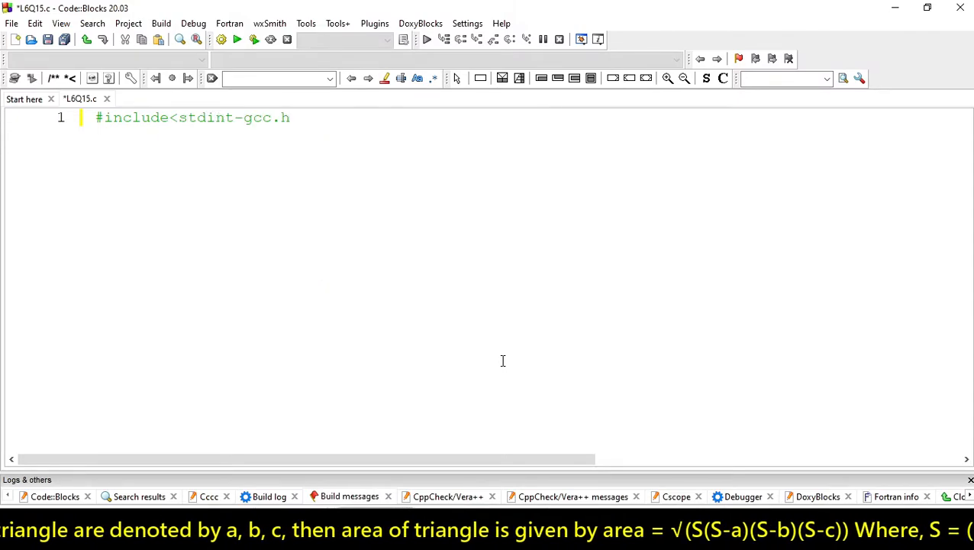
{"action": "type", "text": "stdio"}
{"action": "type", "text": "#"}
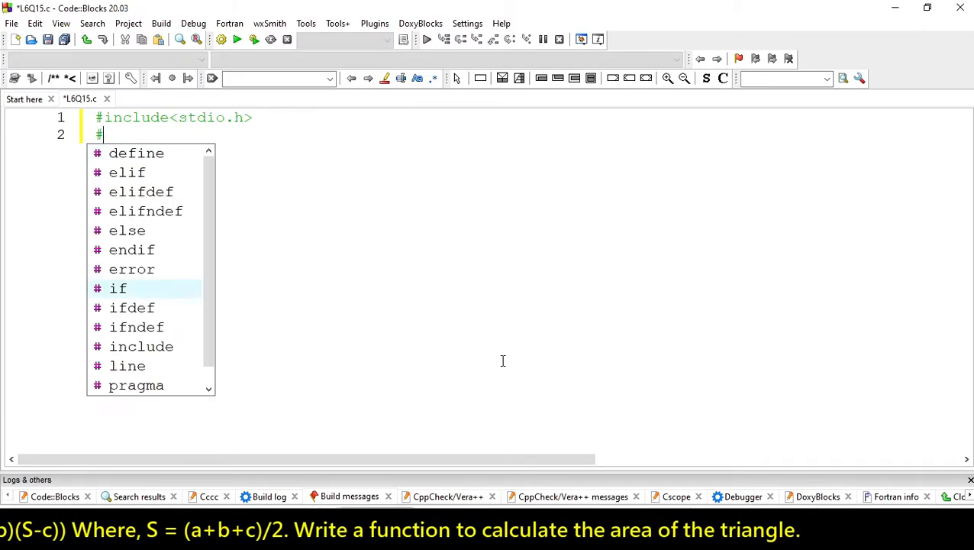
{"action": "type", "text": "include<"}
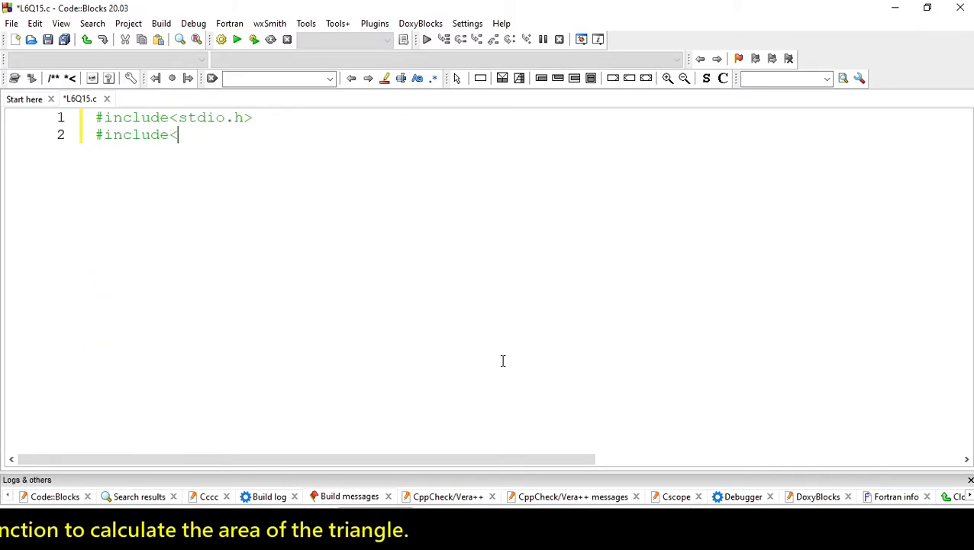
{"action": "type", "text": "math.h>"}
{"action": "type", "text": "int"}
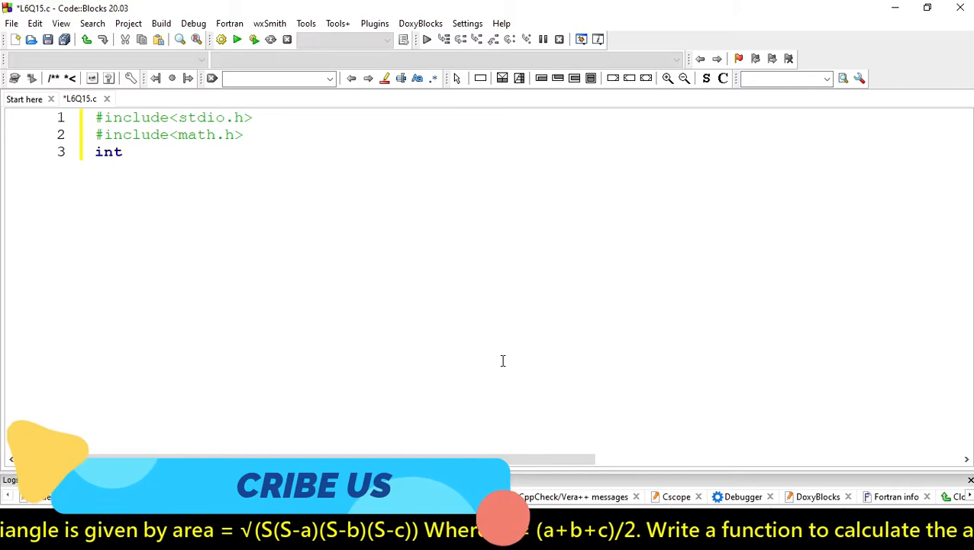
Declare the prototype int area(int a, int b, int c);.
{"action": "type", "text": "area"}
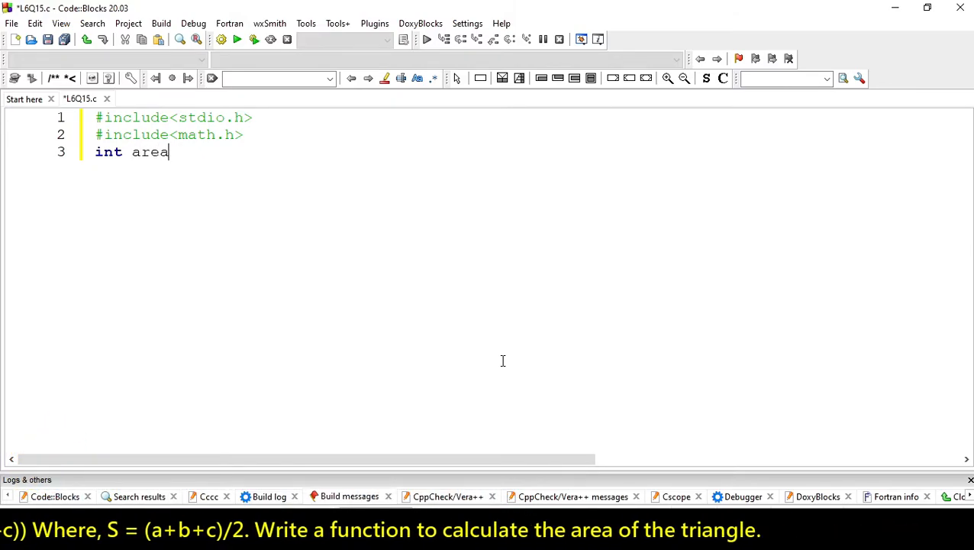
{"action": "type", "text": "(int a"}
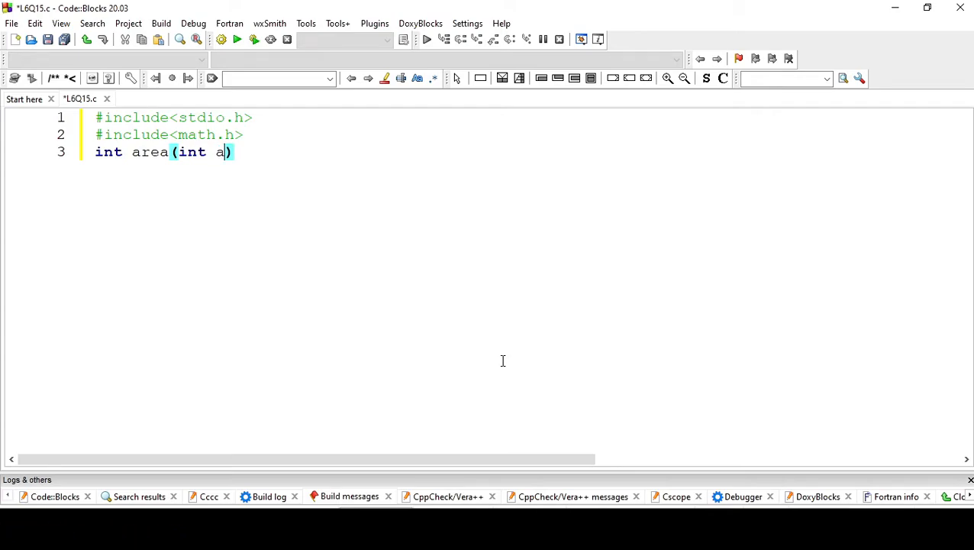
{"action": "type", "text": ", int b"}
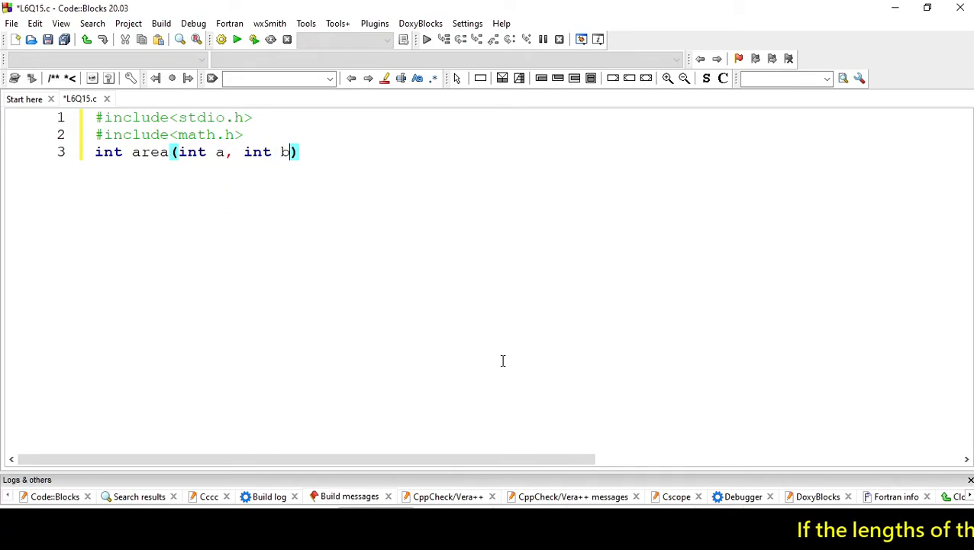
{"action": "type", "text": ", int c"}
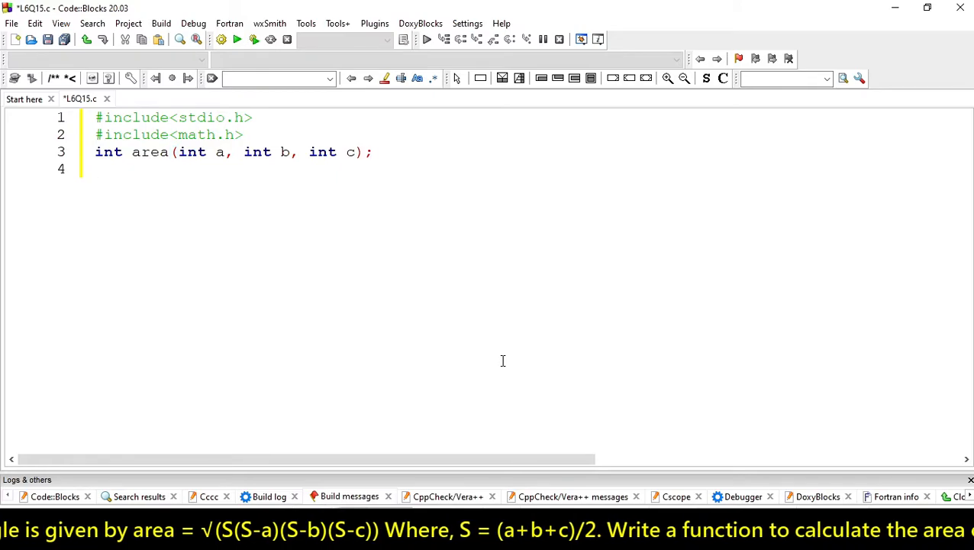
Write void main() with braces and declare int a, b, c; inside it.
{"action": "type", "text": "int mai"}
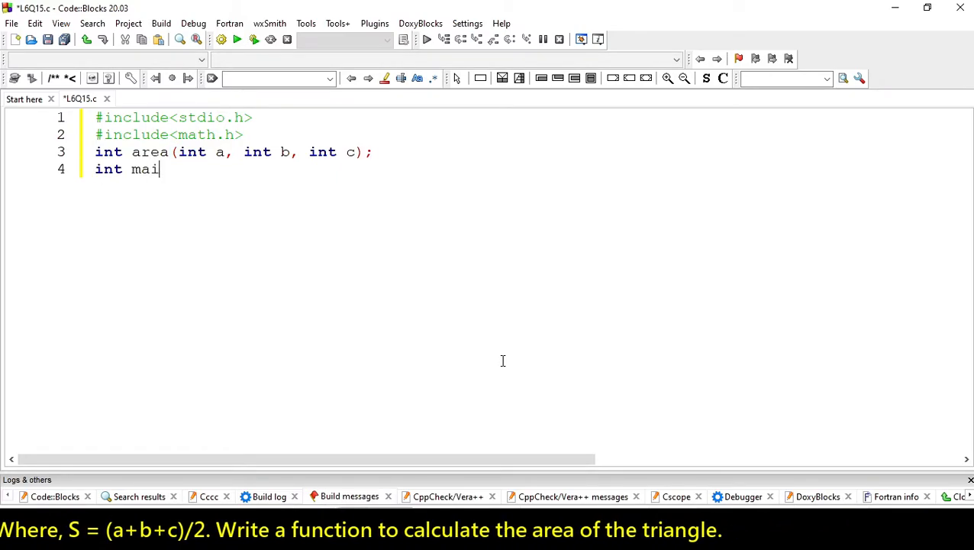
{"action": "type", "text": "n()"}
{"action": "type", "text": "{"}
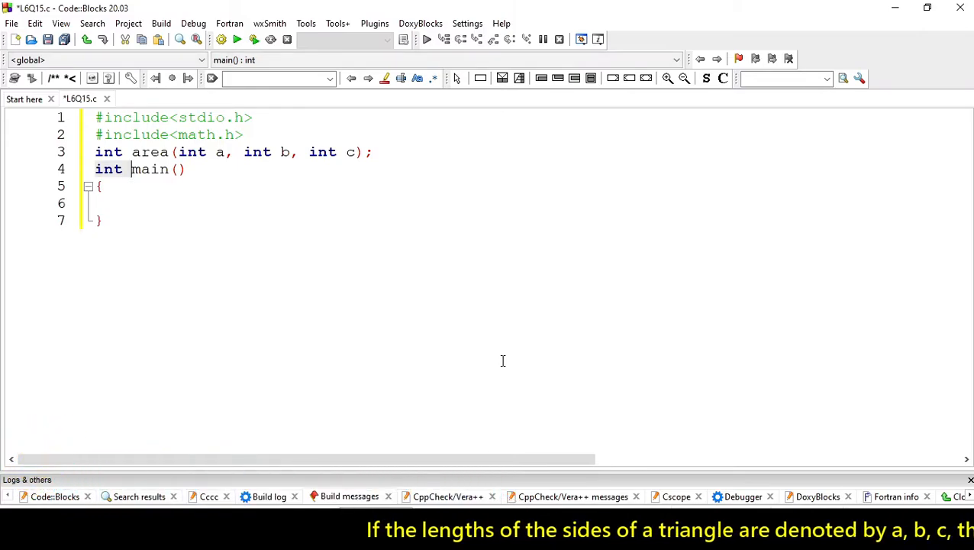
{"action": "type", "text": "voif"}
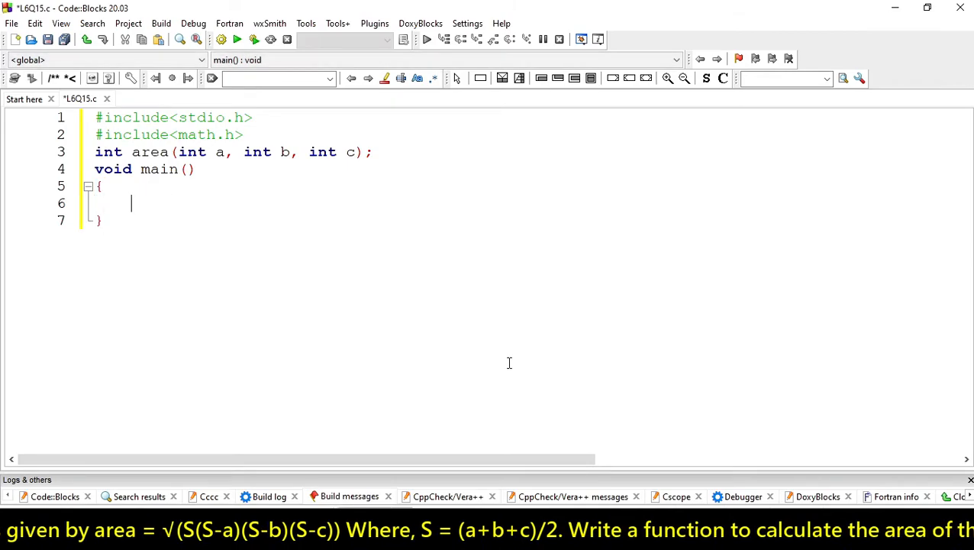
{"action": "type", "text": "i"}
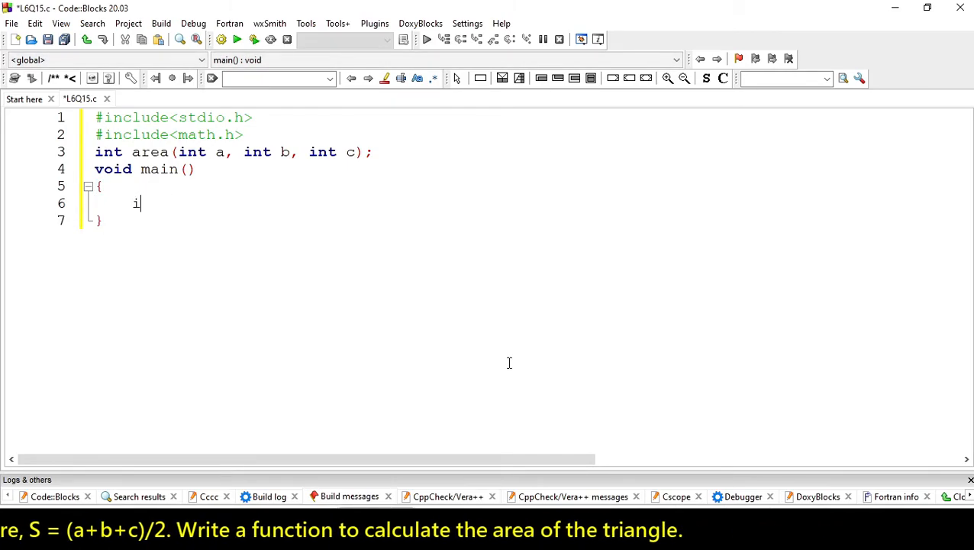
{"action": "type", "text": "nt a,"}
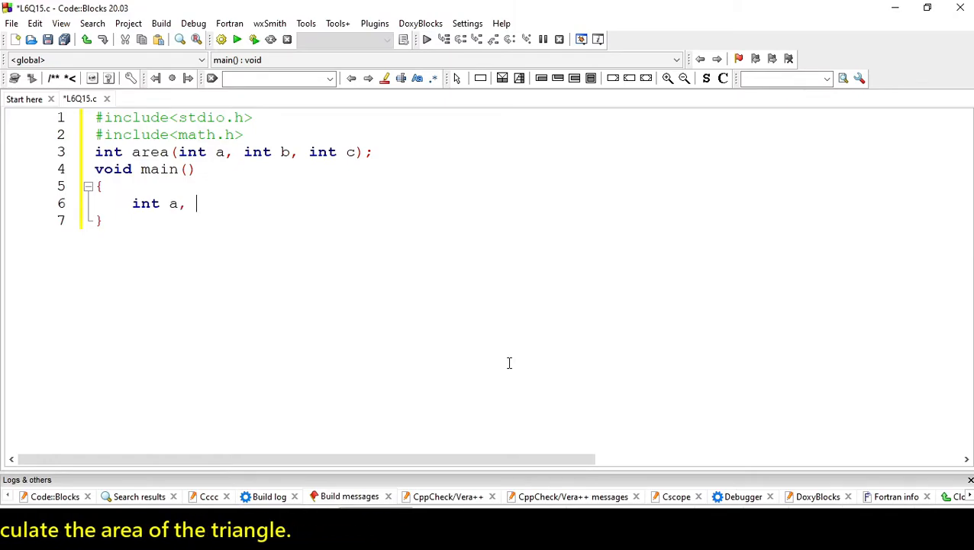
{"action": "type", "text": "b"}
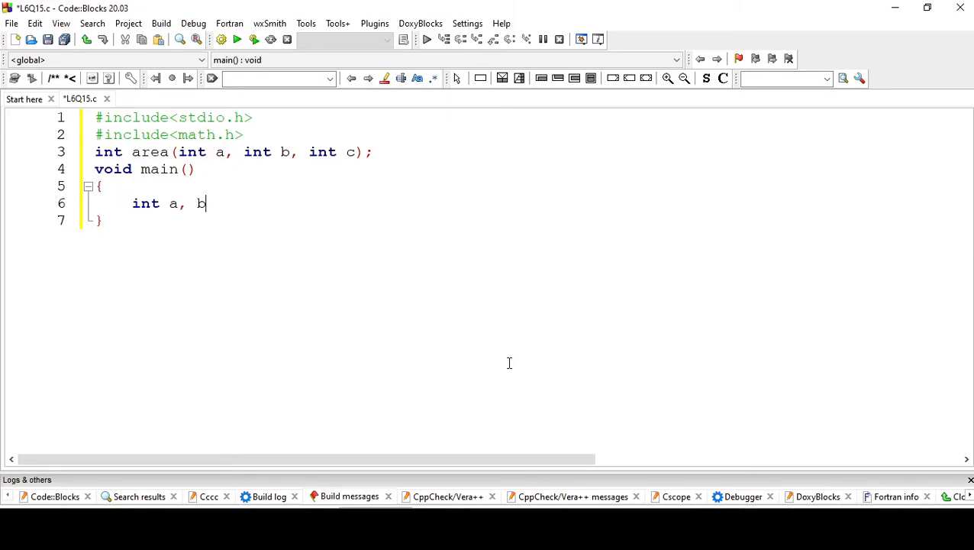
{"action": "type", "text": ", c;"}
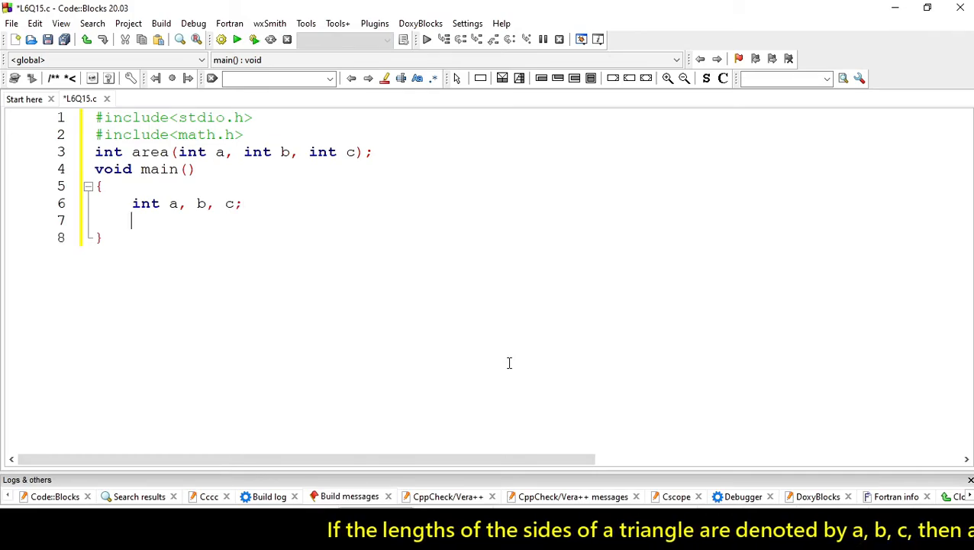
Add printf prompts and scanf reads for sides a, b and c in main.
{"action": "type", "text": "print"}
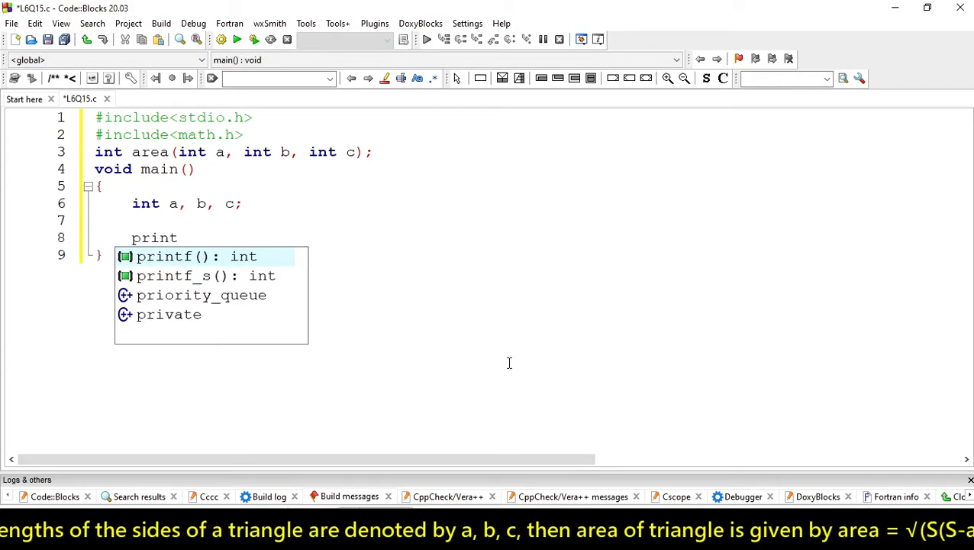
{"action": "double_click", "coordinate": [164, 256]}
{"action": "type", "text": "scanf(\""}
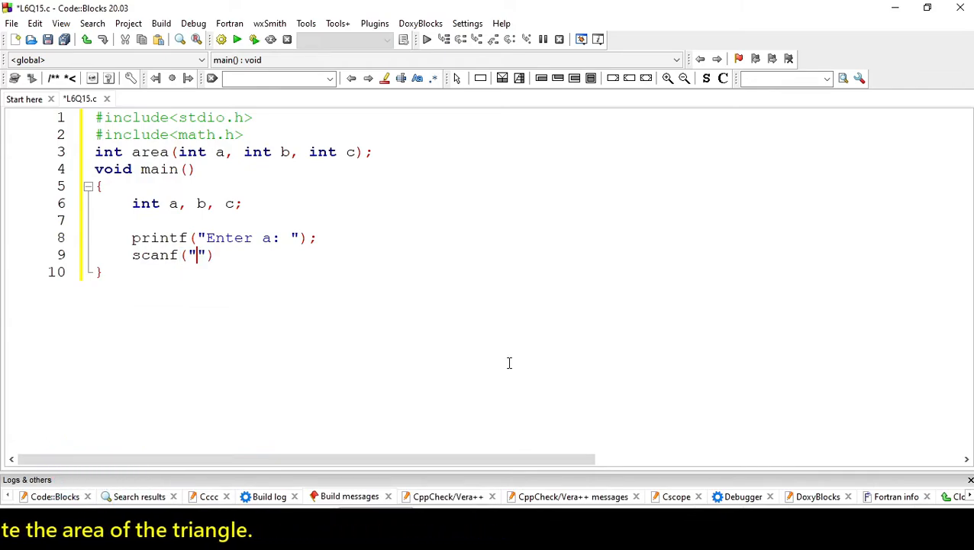
{"action": "type", "text": "%d\", a"}
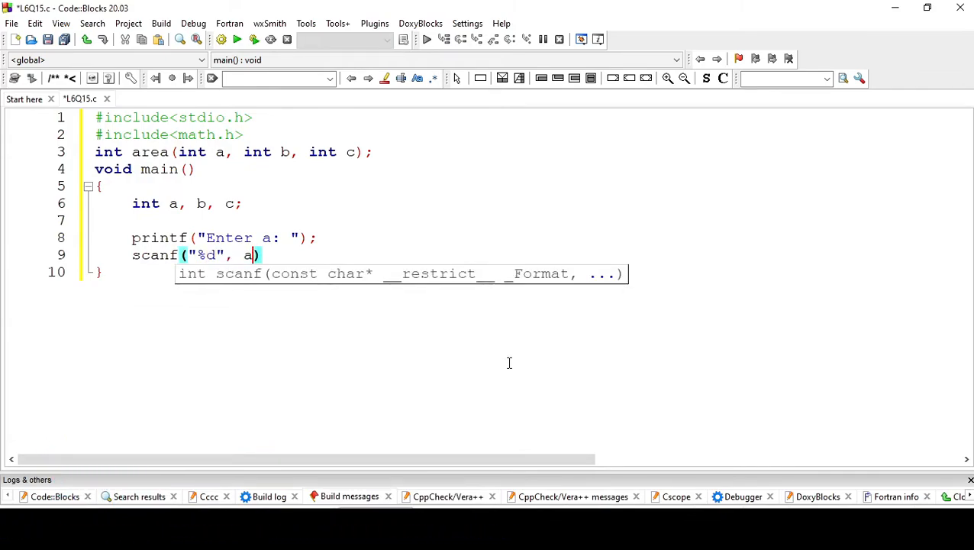
{"action": "key", "text": "Backspace"}
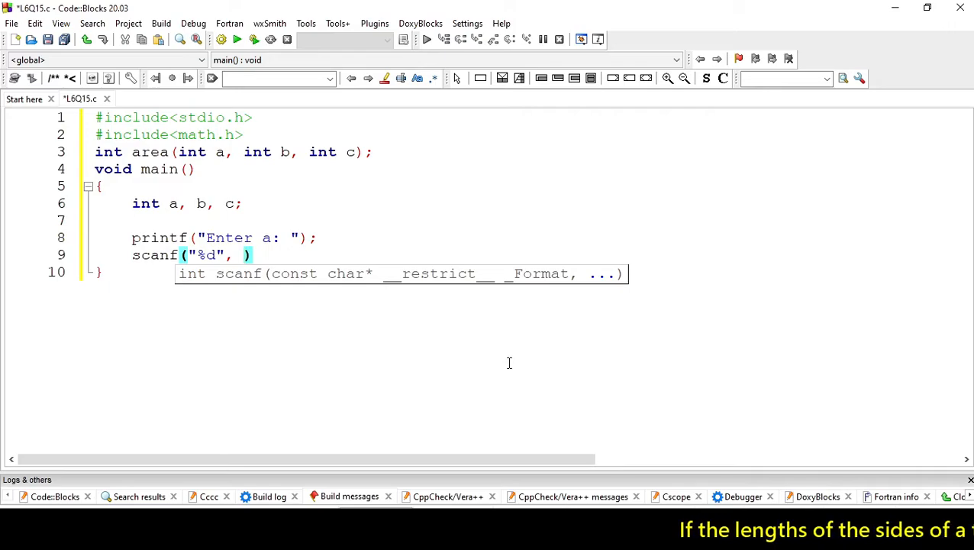
{"action": "type", "text": "&a);"}
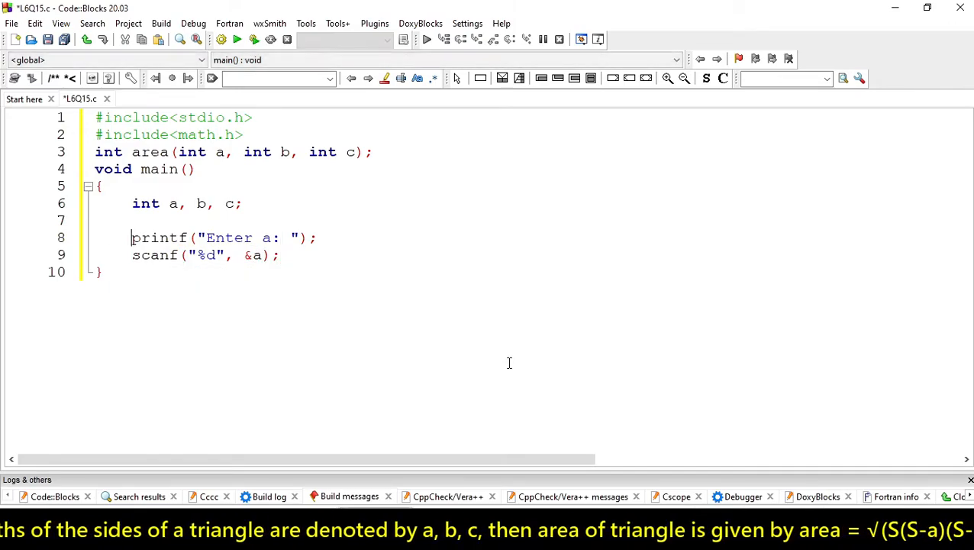
{"action": "left_click_drag", "start_coordinate": [132, 238], "coordinate": [280, 255]}
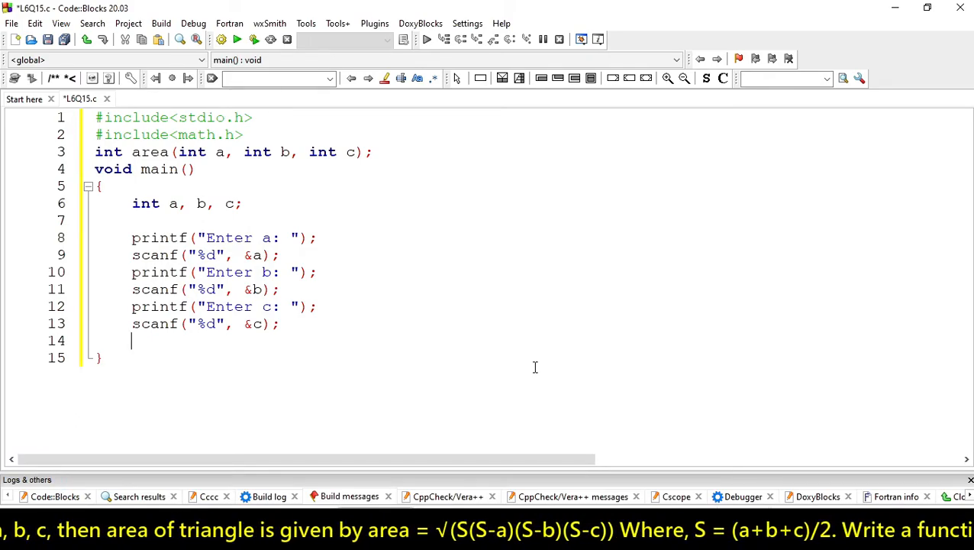
{"action": "key", "text": "enter"}
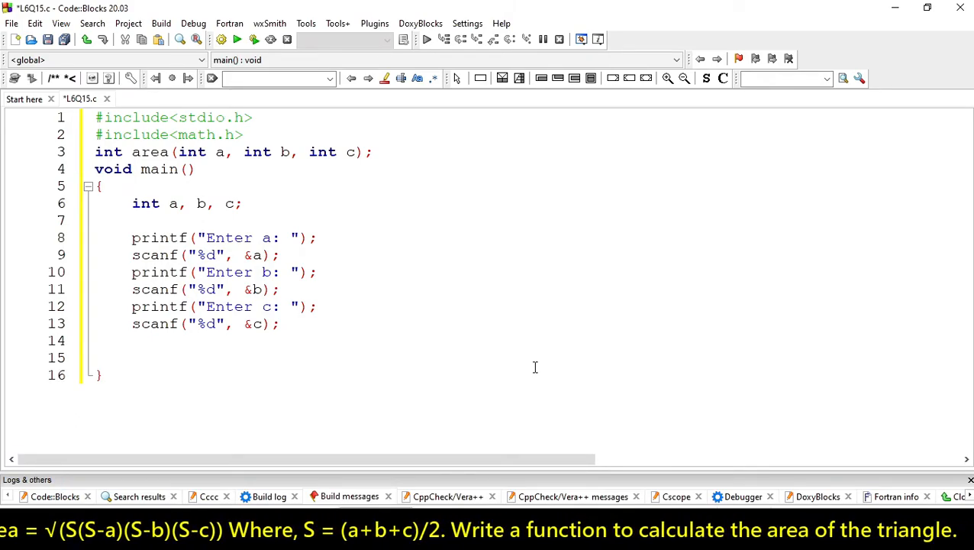
Call area(a,b,c); from main.
{"action": "type", "text": "area("}
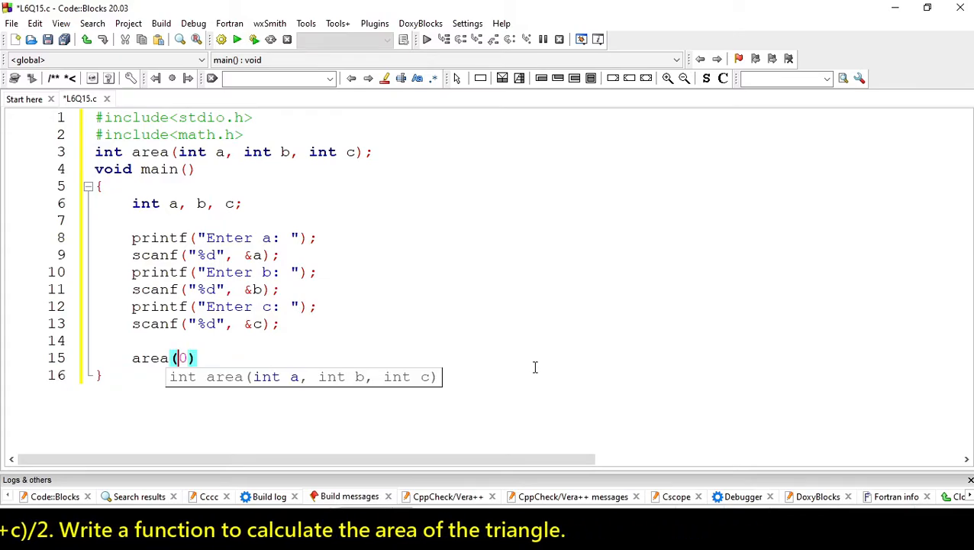
{"action": "type", "text": "a,"}
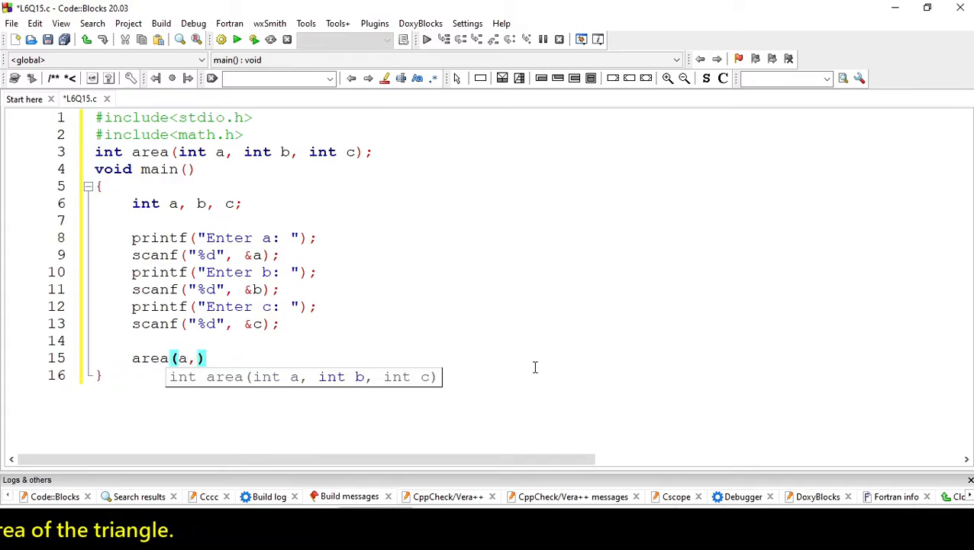
{"action": "type", "text": "b,c);"}
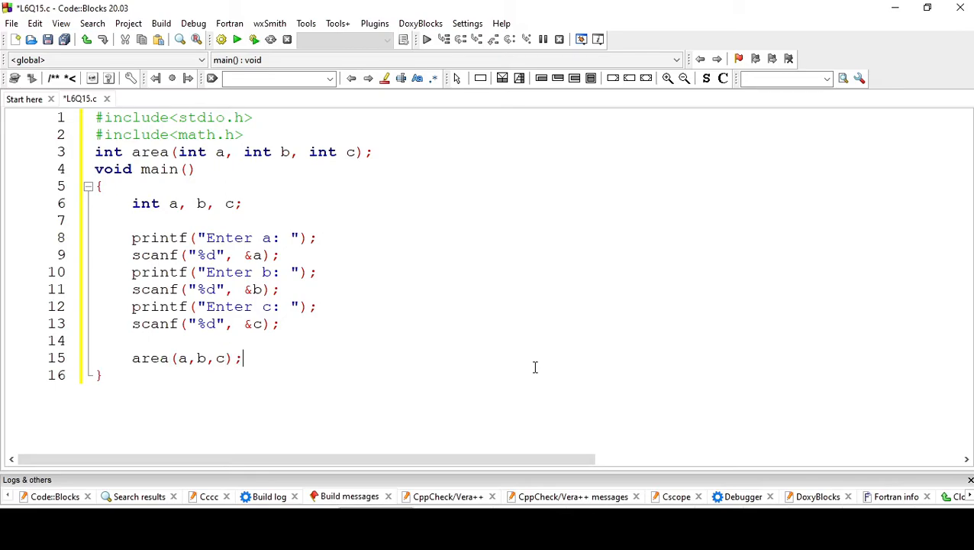
Define int area(int a, int b, int c) below main with an empty body.
{"action": "type", "text": "int area"}
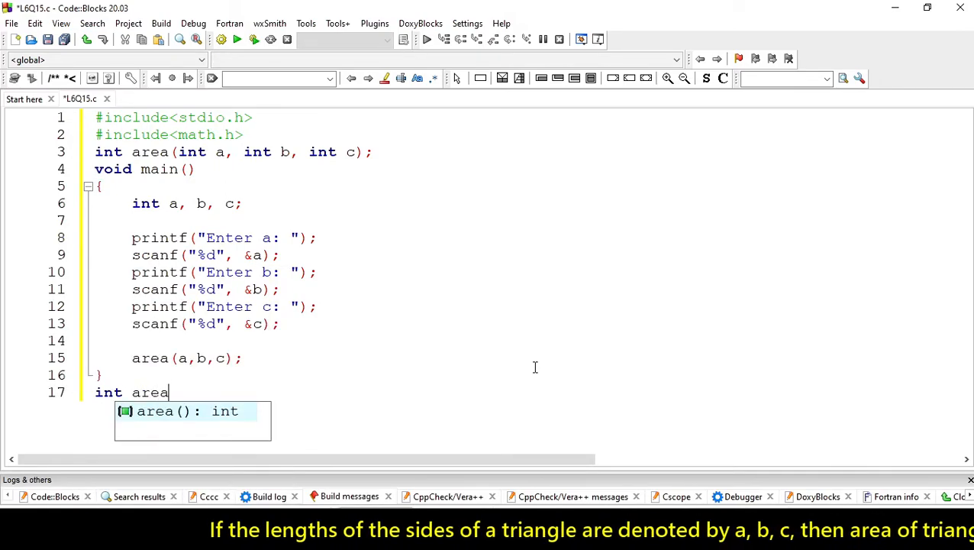
{"action": "type", "text": "("}
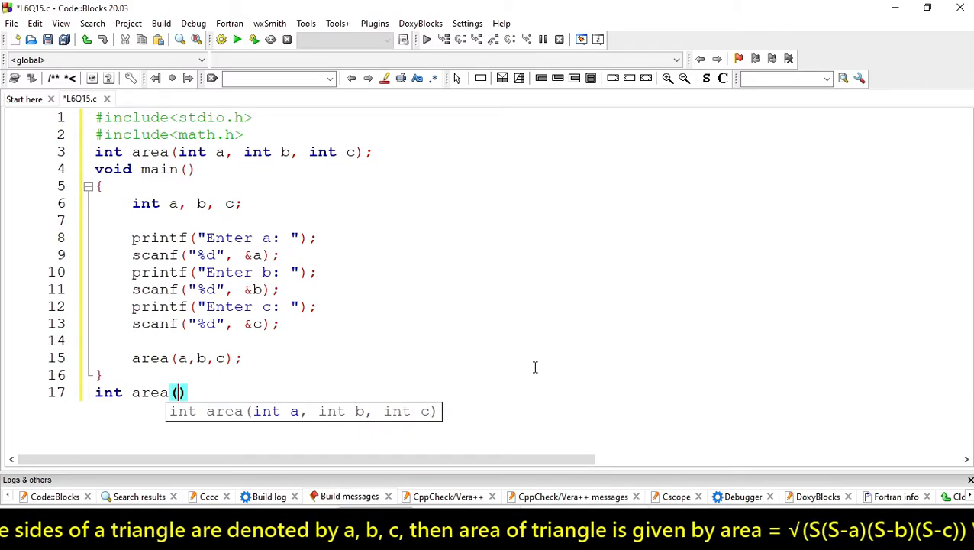
{"action": "type", "text": "int a,"}
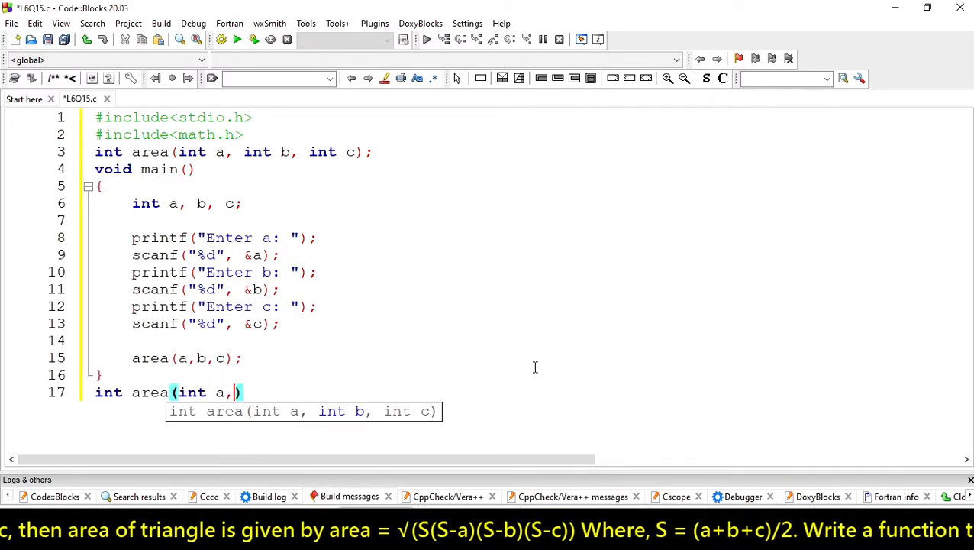
{"action": "type", "text": "int b, int c"}
{"action": "type", "text": "{"}
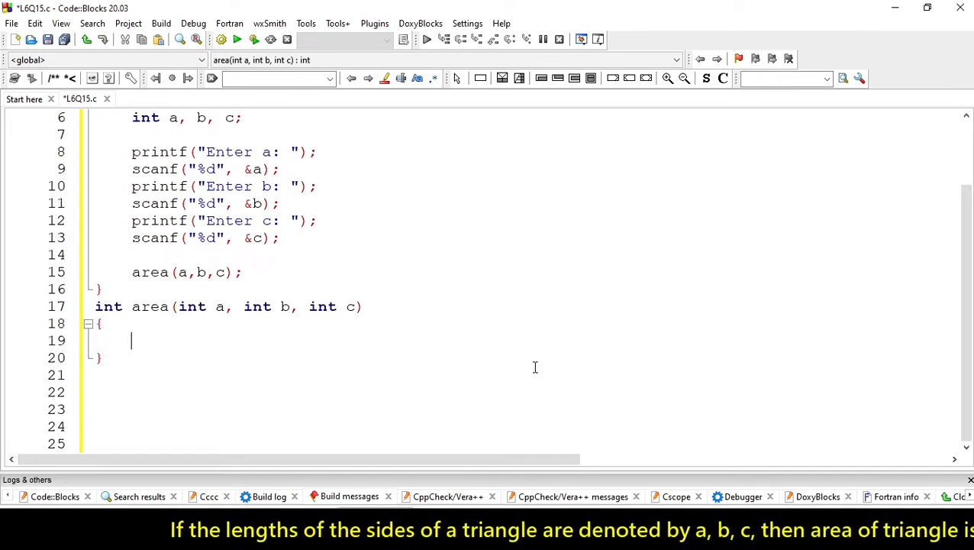
Declare float S, ar; in the area function, replacing the int S declaration.
{"action": "type", "text": "int s"}
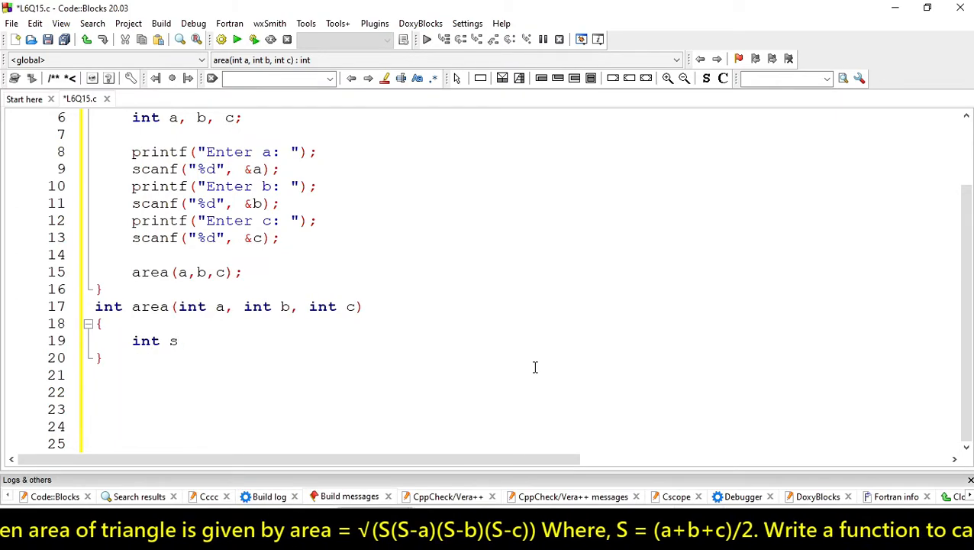
{"action": "type", "text": "S;"}
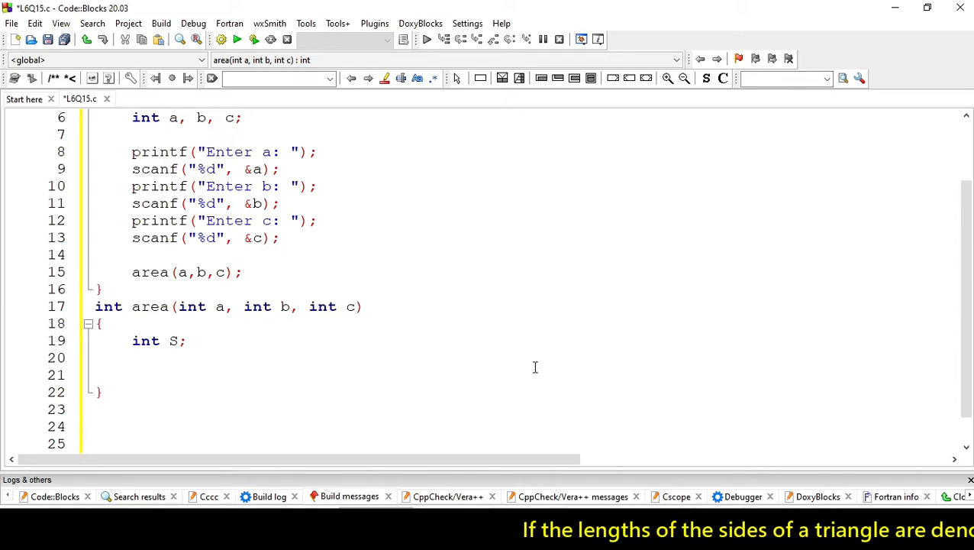
{"action": "type", "text": "float"}
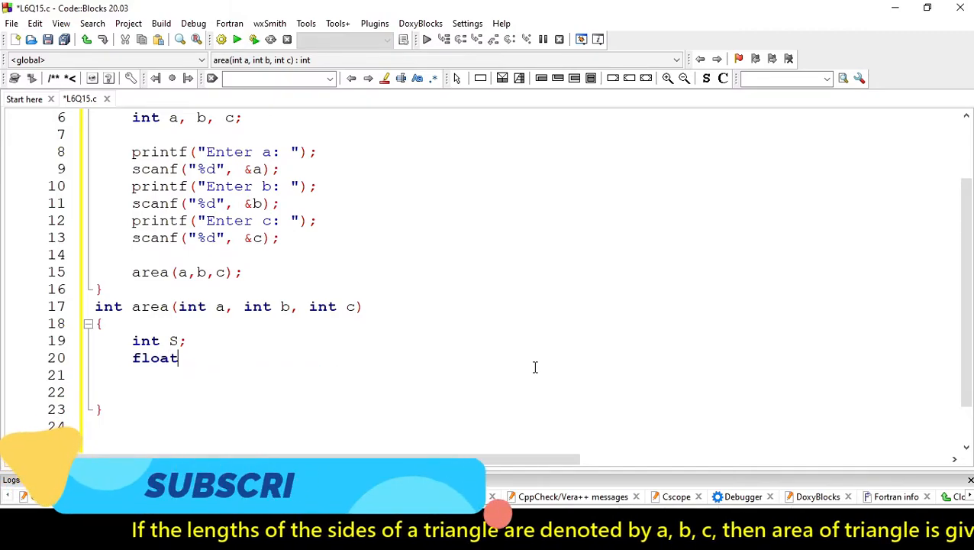
{"action": "type", "text": "a"}
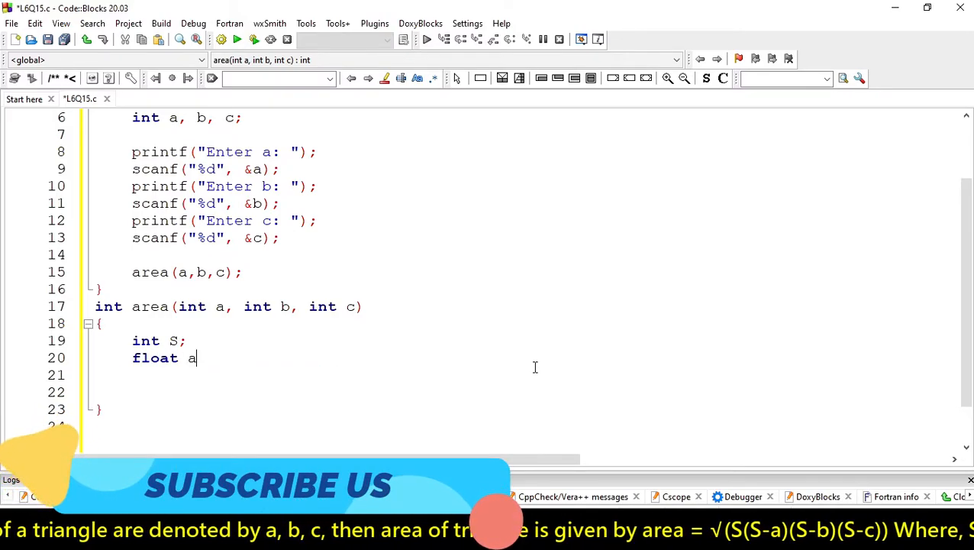
{"action": "type", "text": "r;"}
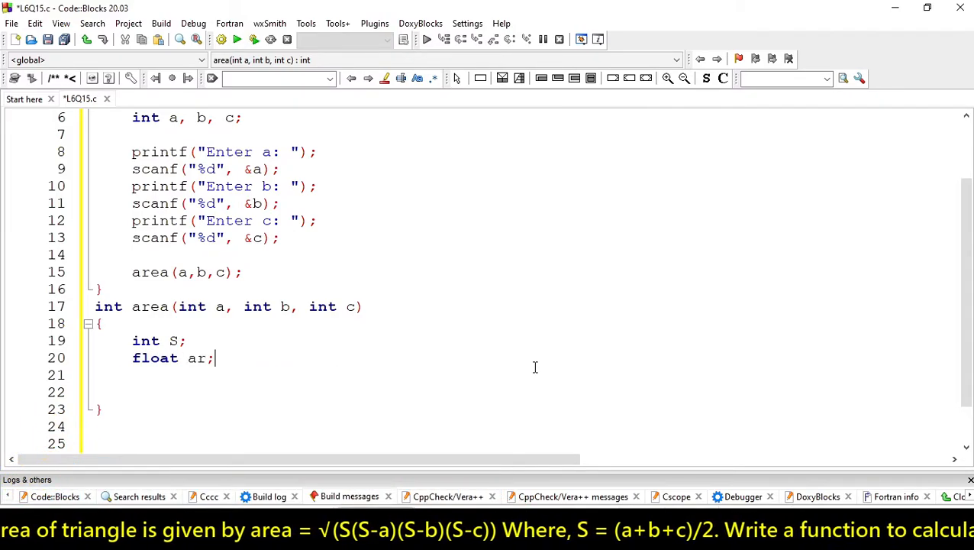
{"action": "key", "text": "enter"}
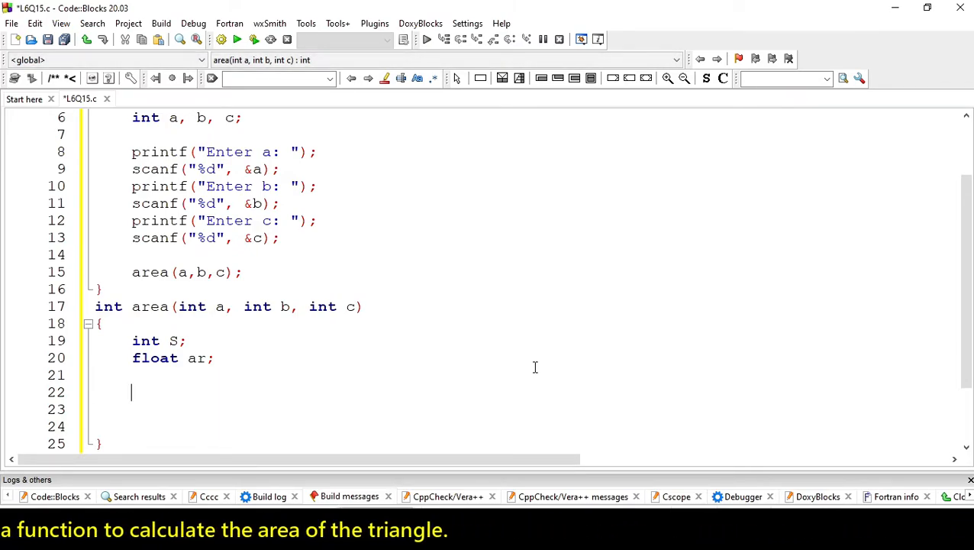
Set S = (a+b+c)/2.0; and start the ar assignment line.
{"action": "type", "text": "S = a"}
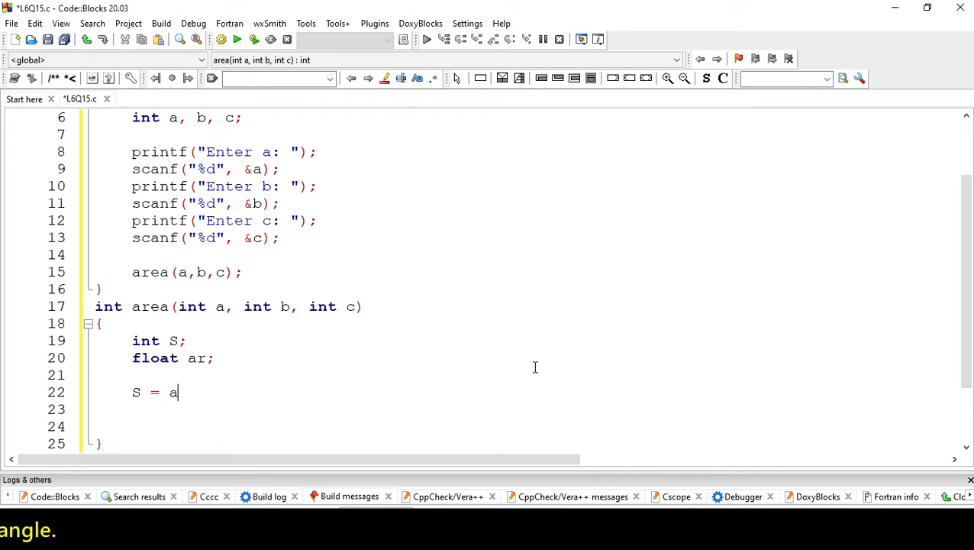
{"action": "type", "text": "+b+c"}
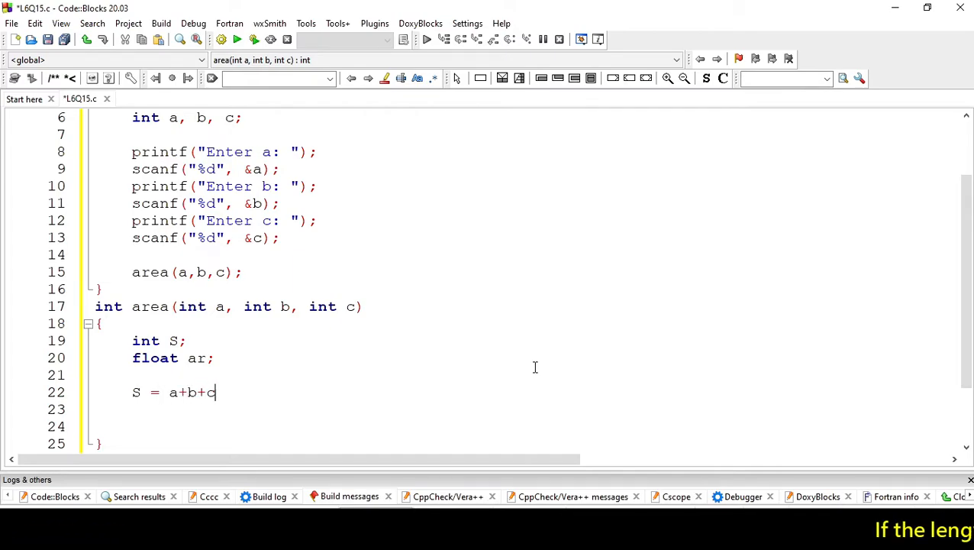
{"action": "type", "text": "/"}
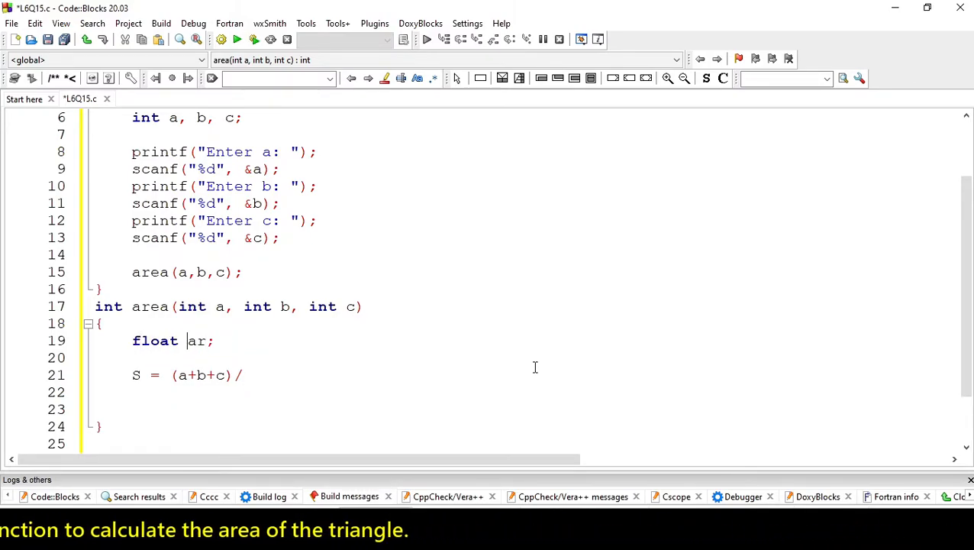
{"action": "type", "text": "s,"}
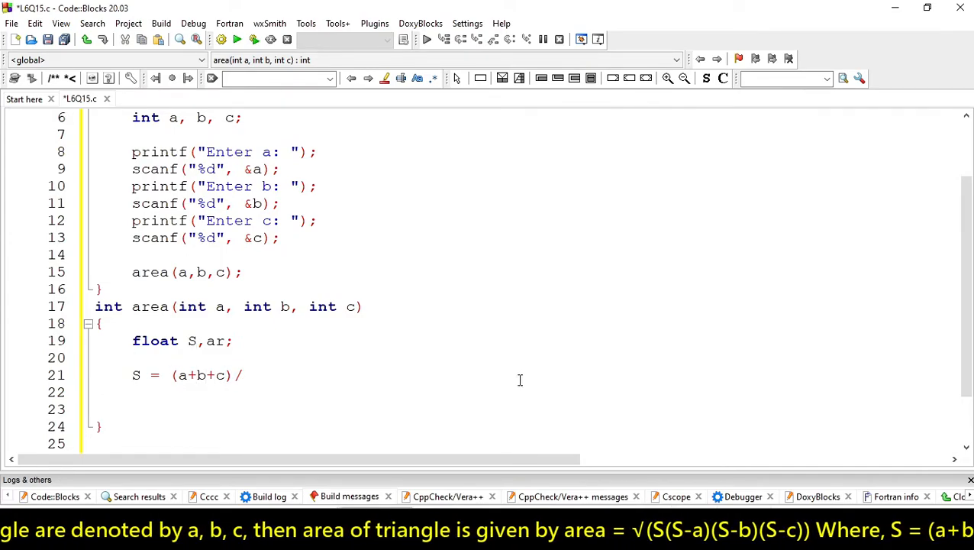
{"action": "type", "text": "2"}
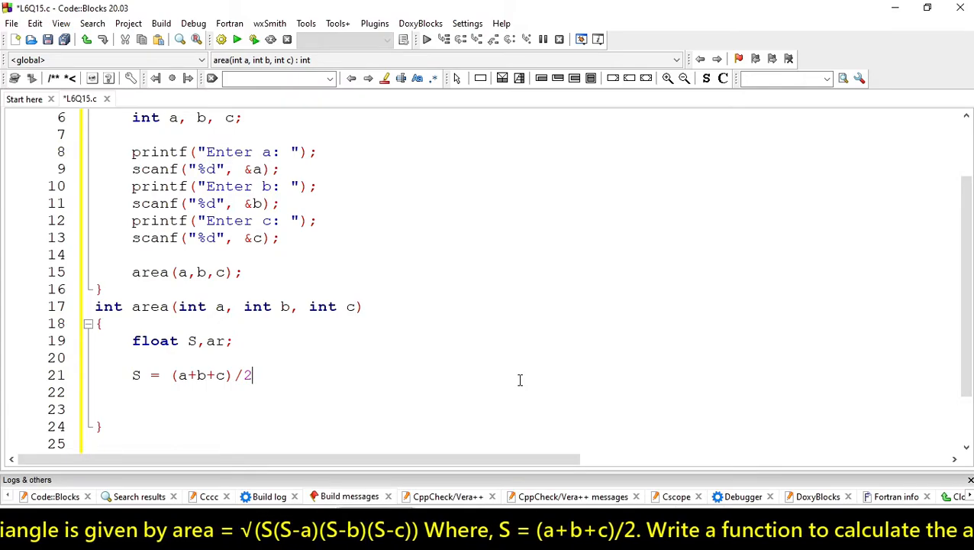
{"action": "type", "text": ";"}
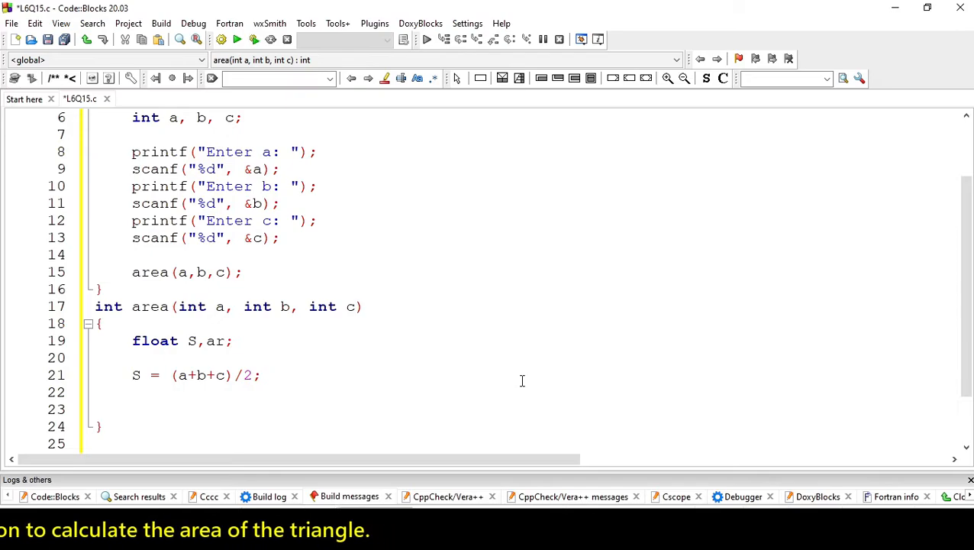
{"action": "type", "text": ".0"}
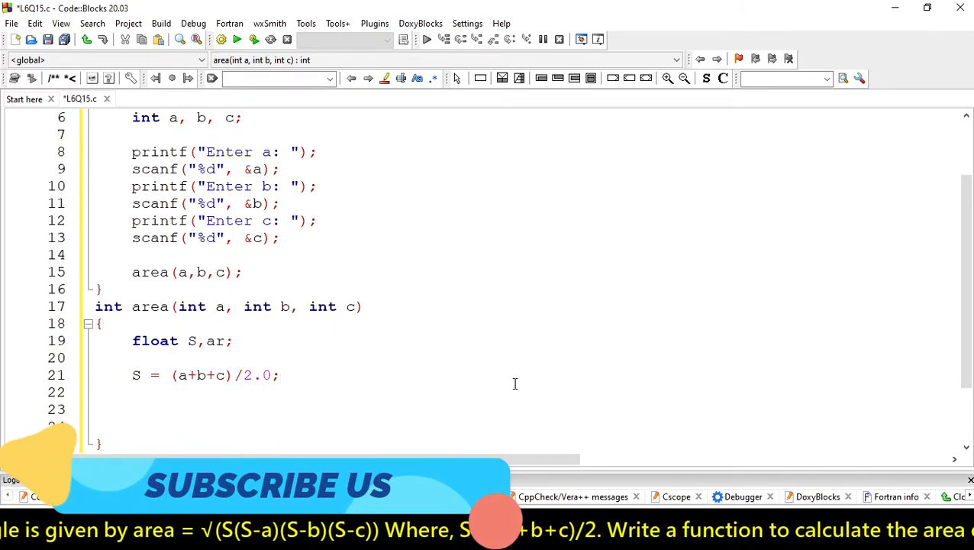
{"action": "type", "text": "ar ="}
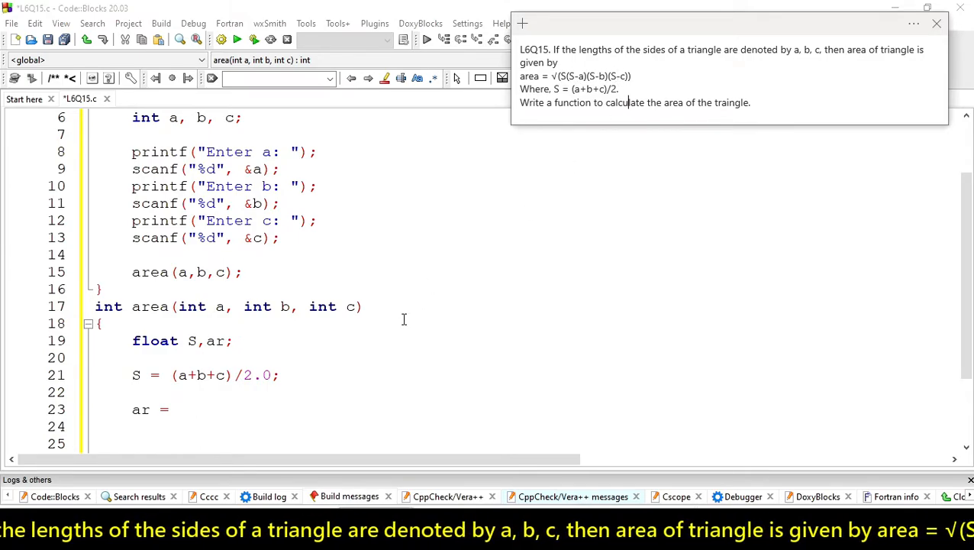
Type the factors S, (S-a), (S-b), (S-c) of the area expression.
{"action": "left_click", "coordinate": [936, 23]}
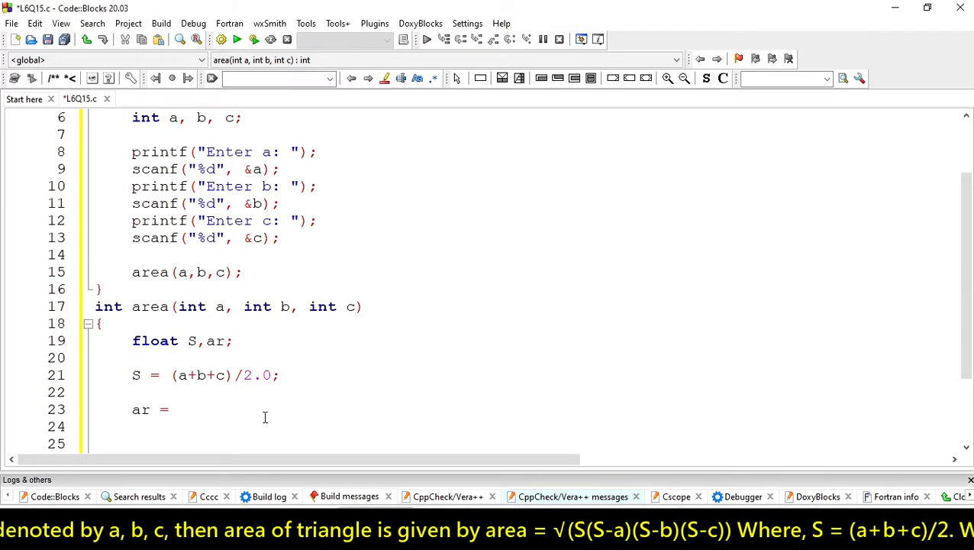
{"action": "type", "text": "S"}
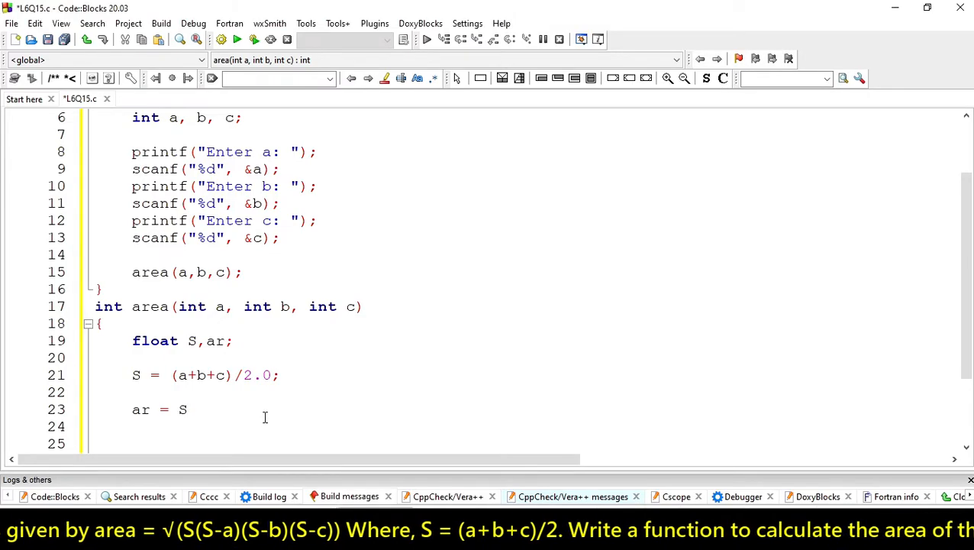
{"action": "type", "text": "()"}
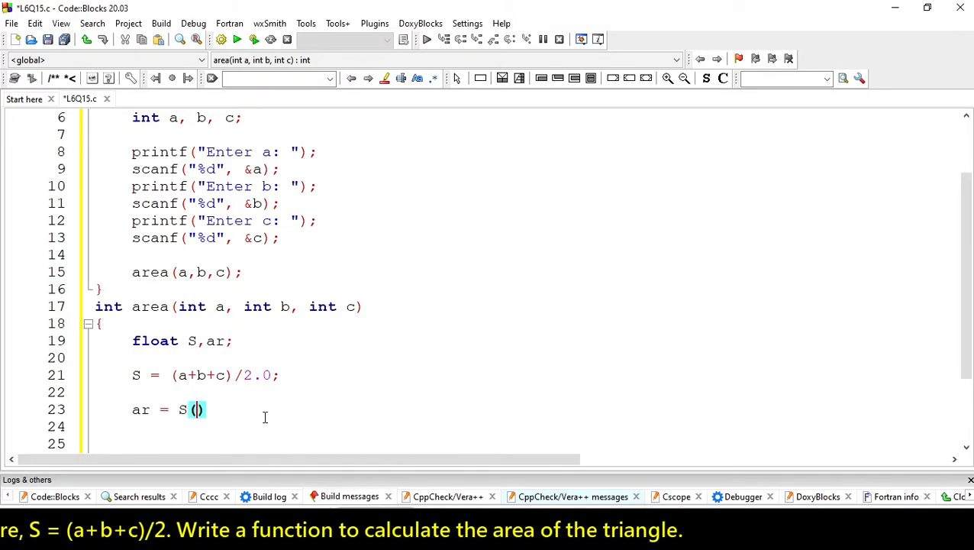
{"action": "type", "text": "S-a"}
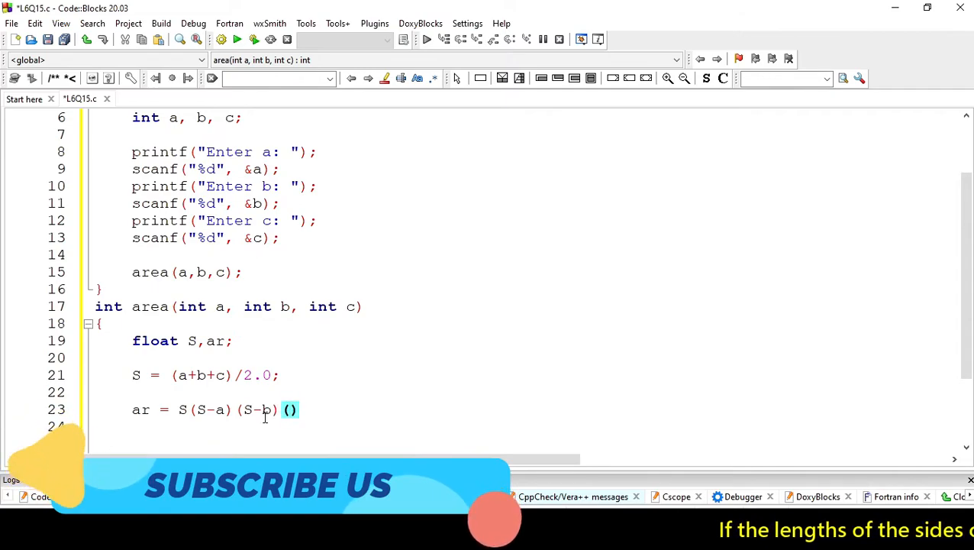
{"action": "type", "text": "S-"}
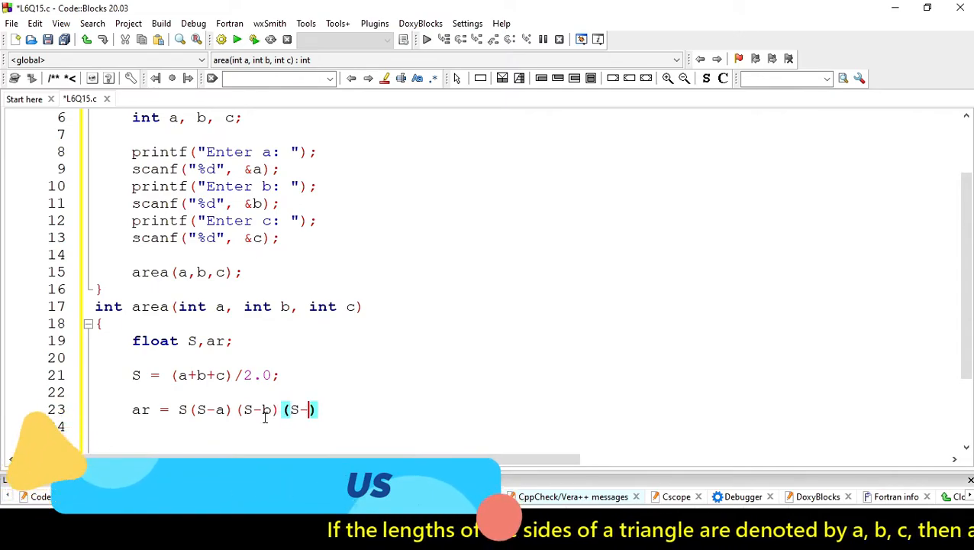
{"action": "type", "text": "c"}
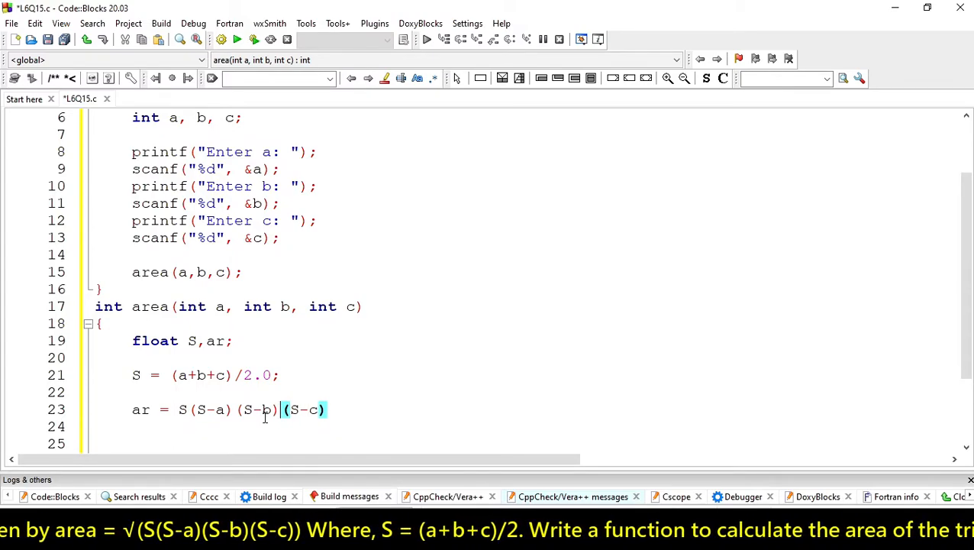
Join the factors with *, wrap them in sqrt( ) and end with a semicolon.
{"action": "type", "text": "*"}
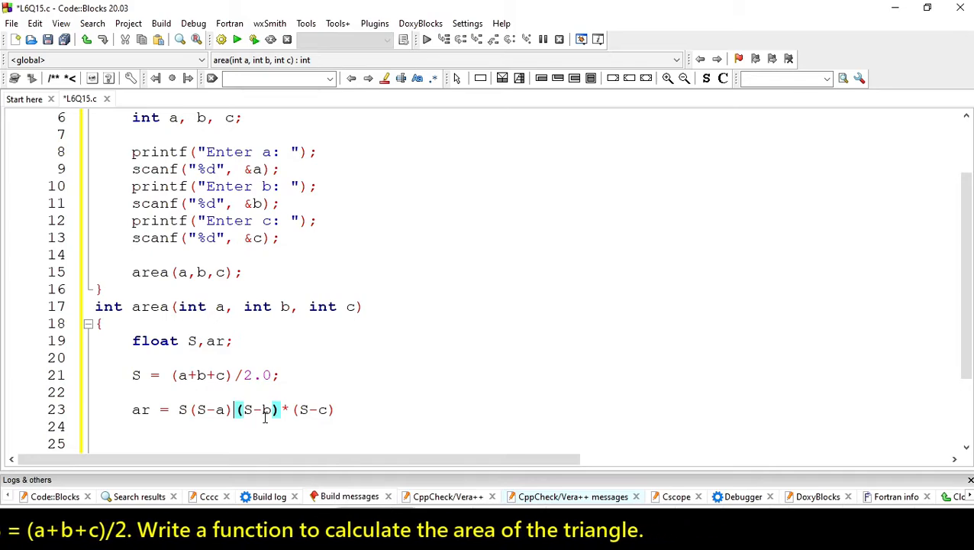
{"action": "type", "text": "*"}
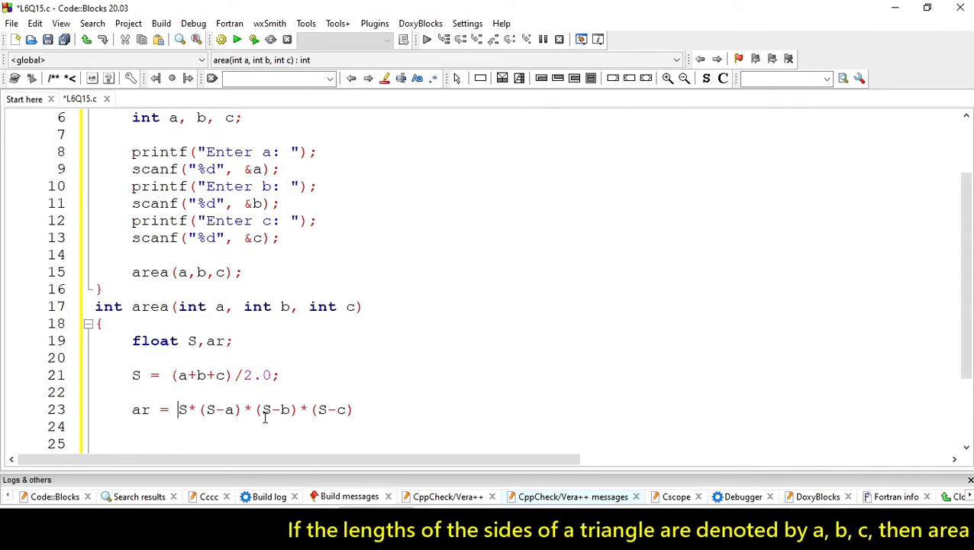
{"action": "type", "text": "sq"}
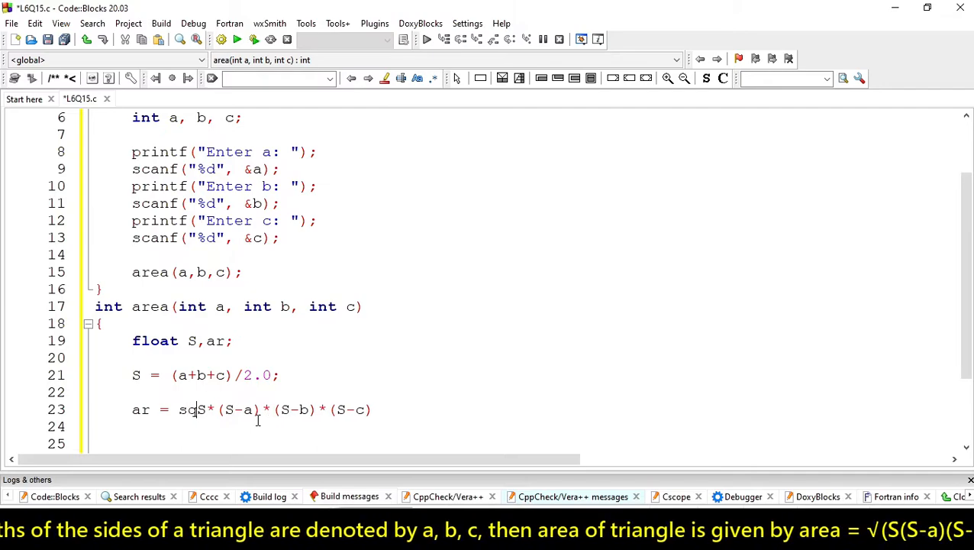
{"action": "type", "text": "rt("}
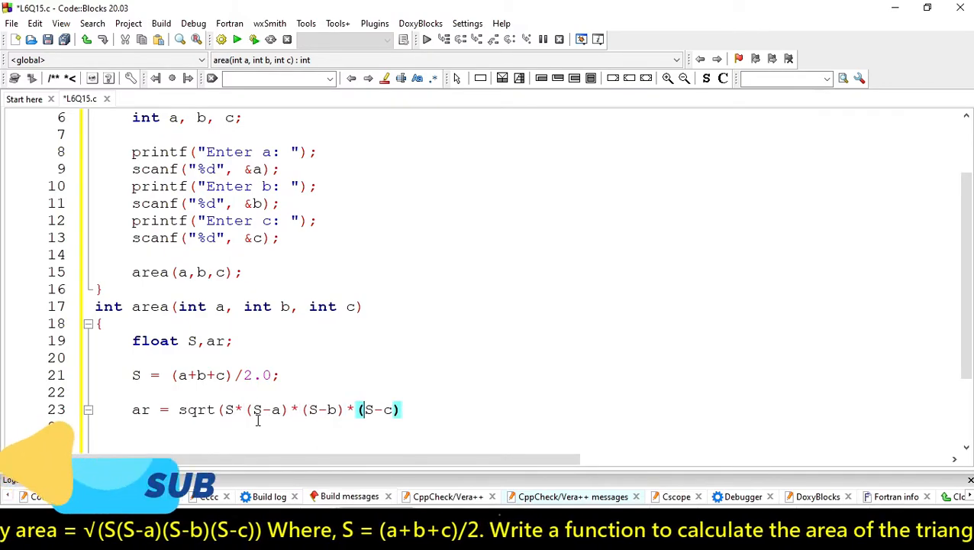
{"action": "type", "text": ")"}
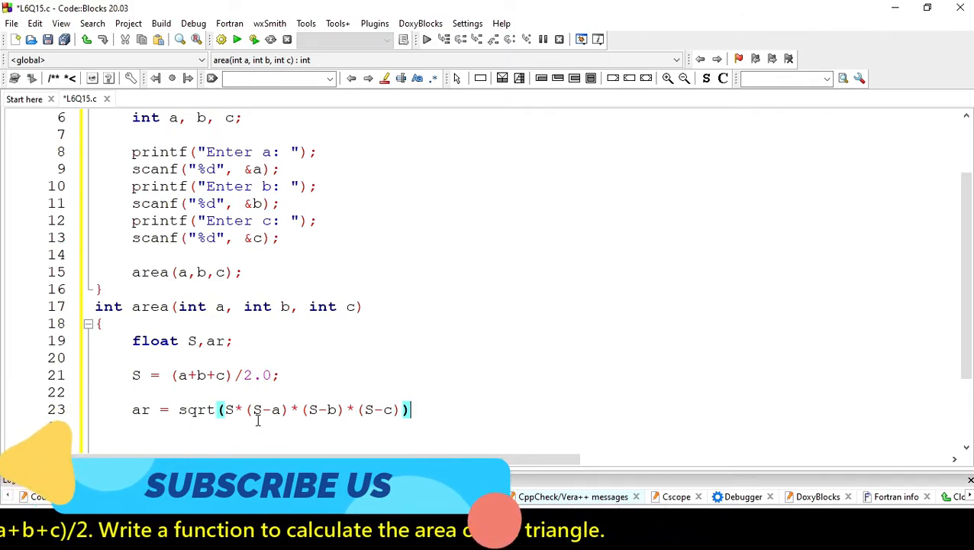
{"action": "type", "text": ";"}
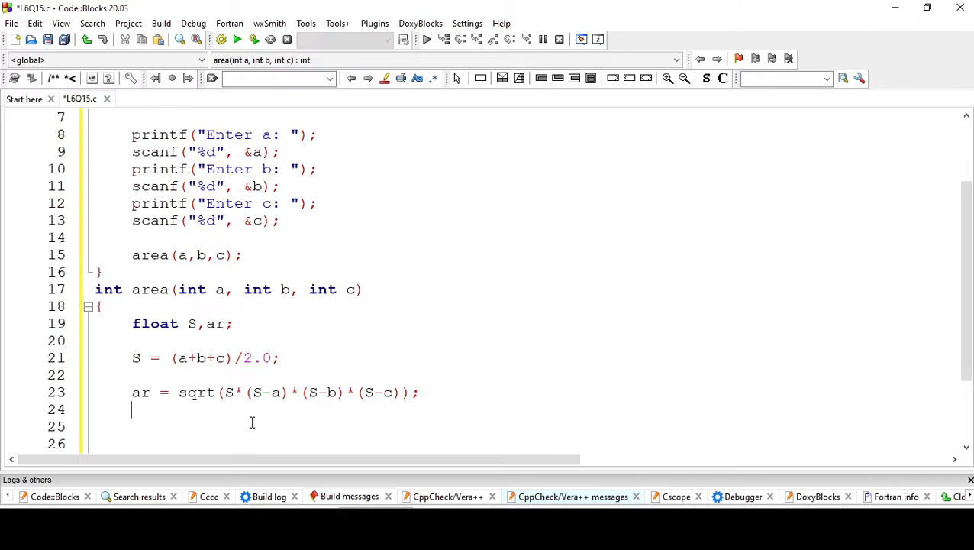
Add printf("Area of Triangle: %f",ar); after the sqrt statement.
{"action": "type", "text": "p"}
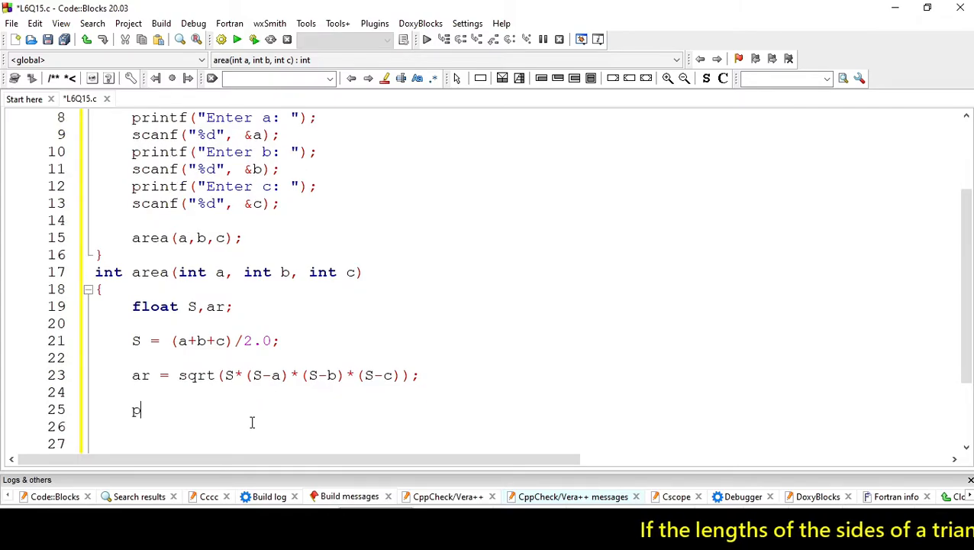
{"action": "type", "text": "rintf("}
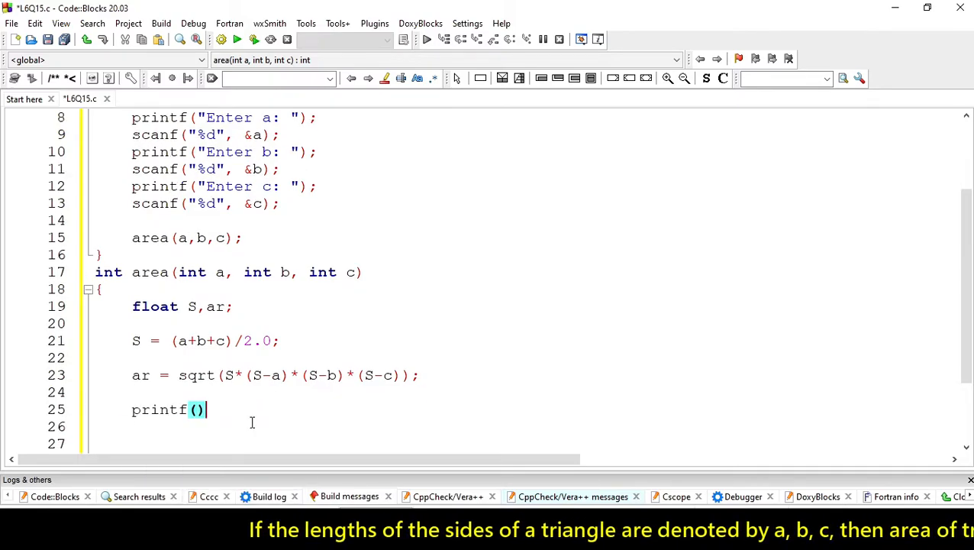
{"action": "type", "text": "Area of Tra\""}
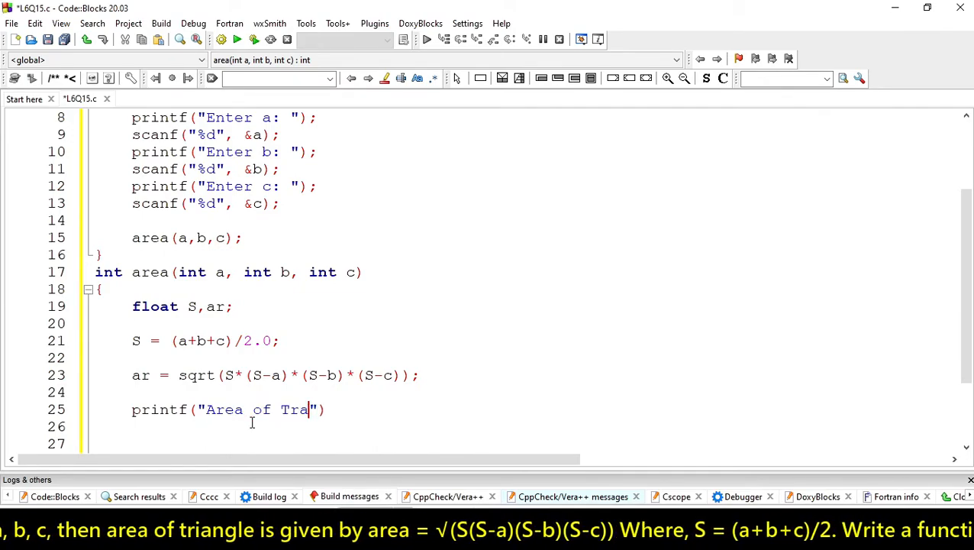
{"action": "type", "text": "i"}
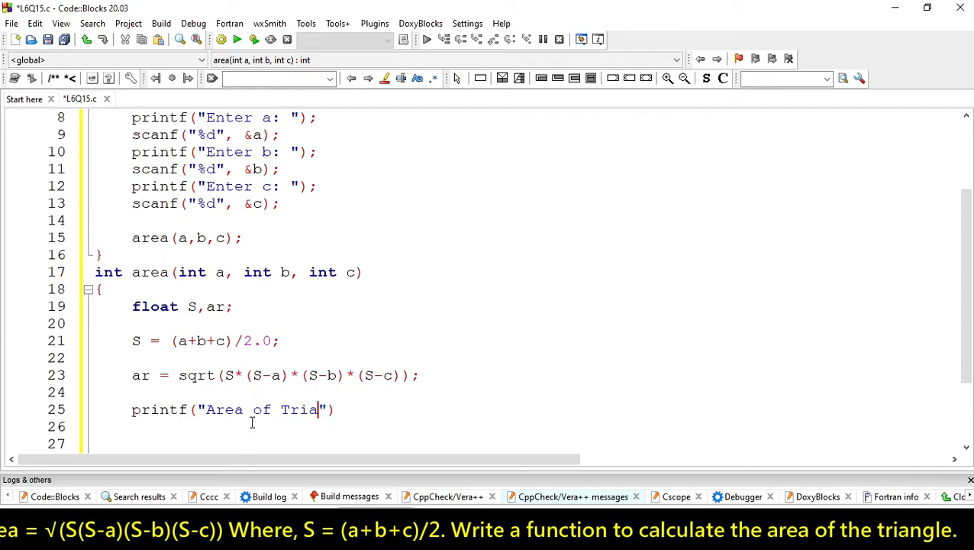
{"action": "type", "text": "ngle"}
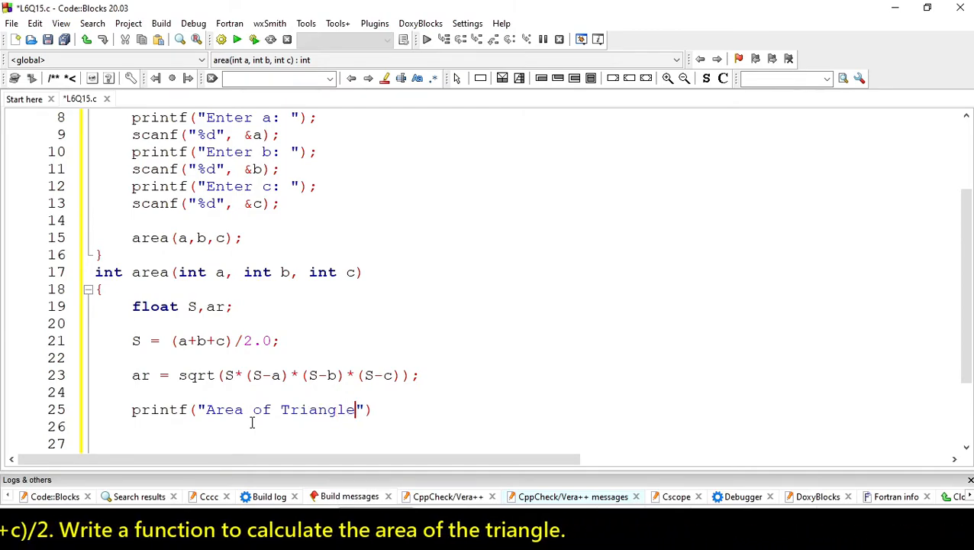
{"action": "type", "text": ": %f"}
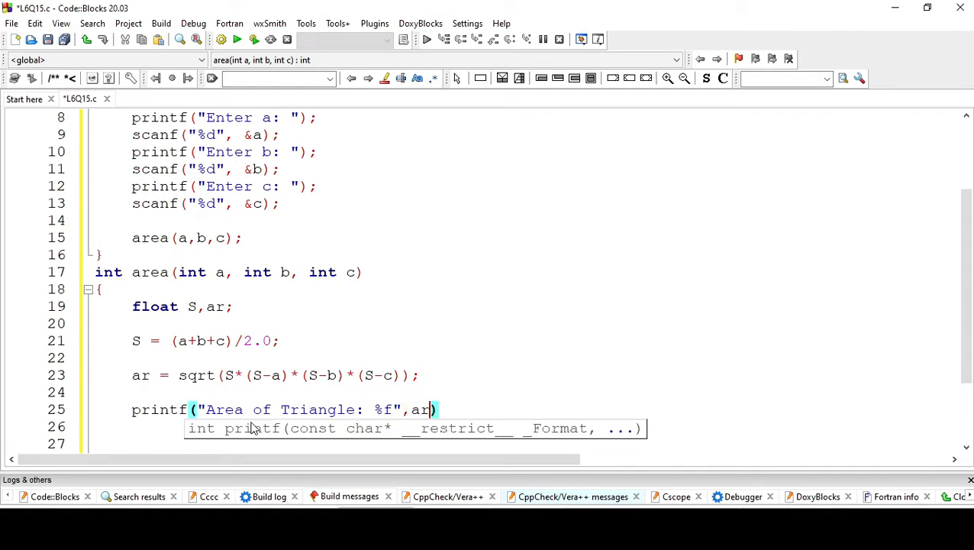
{"action": "type", "text": ");"}
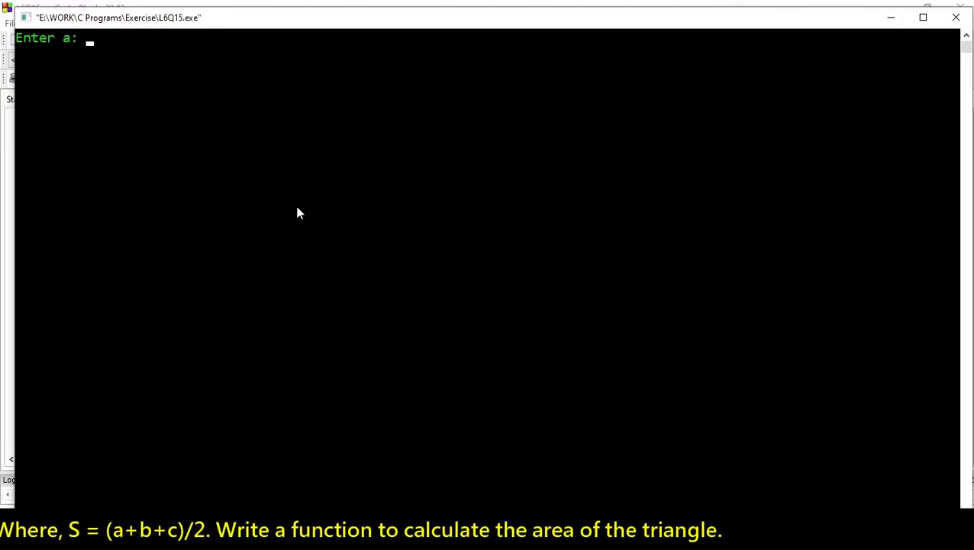
Run the program and enter sides 3, 2 and 4, yielding area 2.904737.
{"action": "type", "text": "3"}
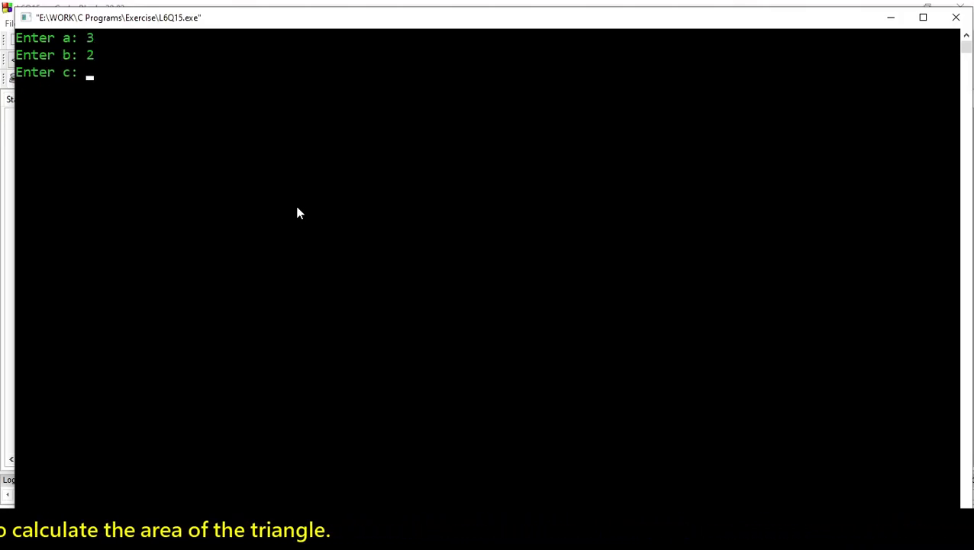
{"action": "type", "text": "4"}
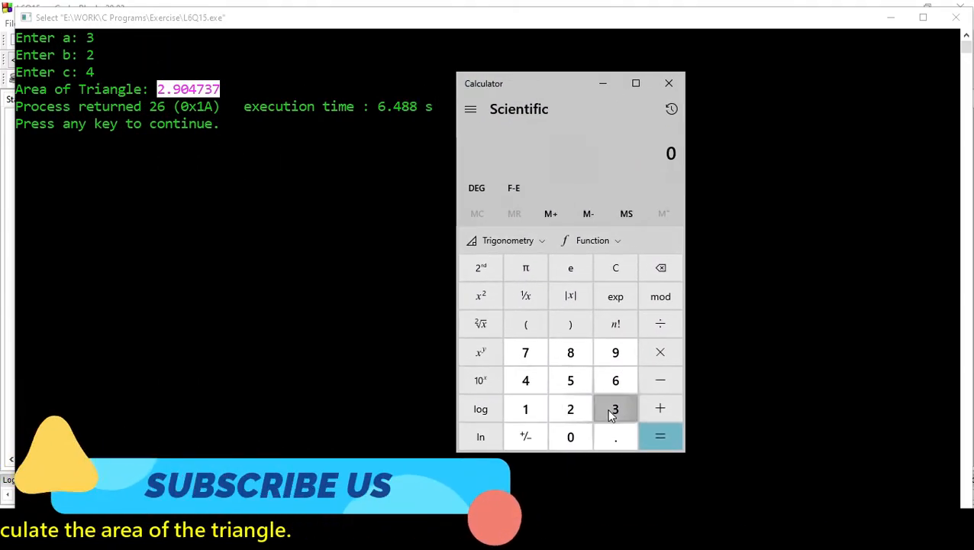
In Calculator, compute S = (3+2+4)/2 = 4.5 and begin multiplying the difference terms.
{"action": "left_click", "coordinate": [659, 408]}
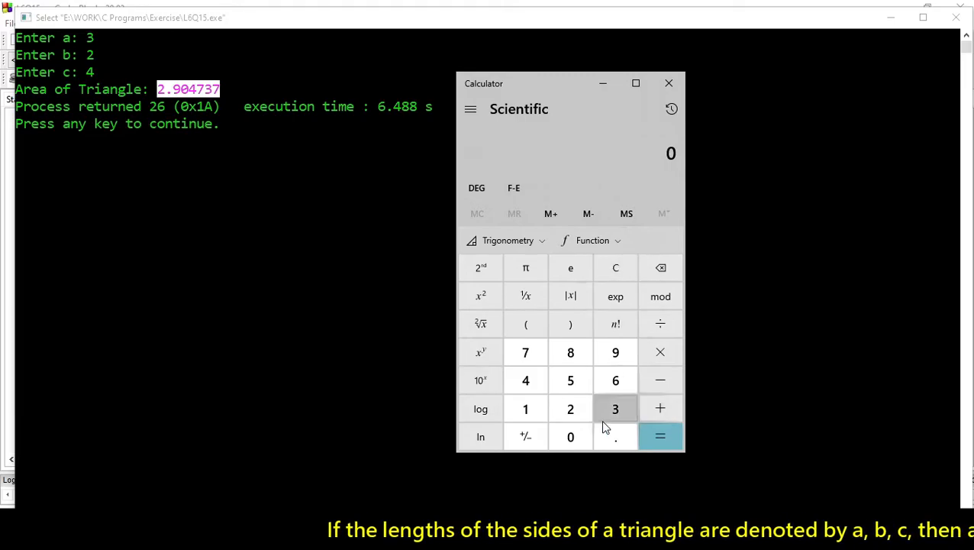
{"action": "left_click", "coordinate": [570, 409]}
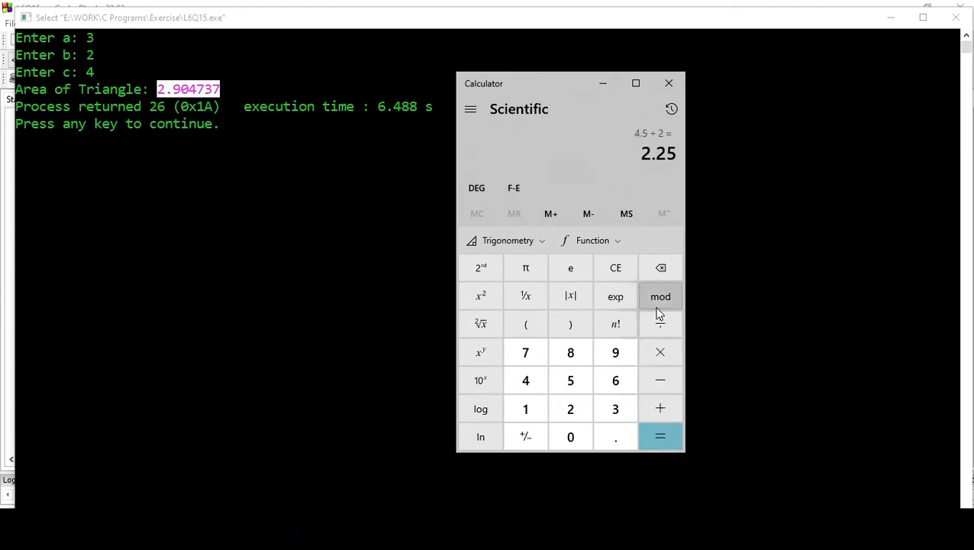
{"action": "left_click", "coordinate": [615, 267]}
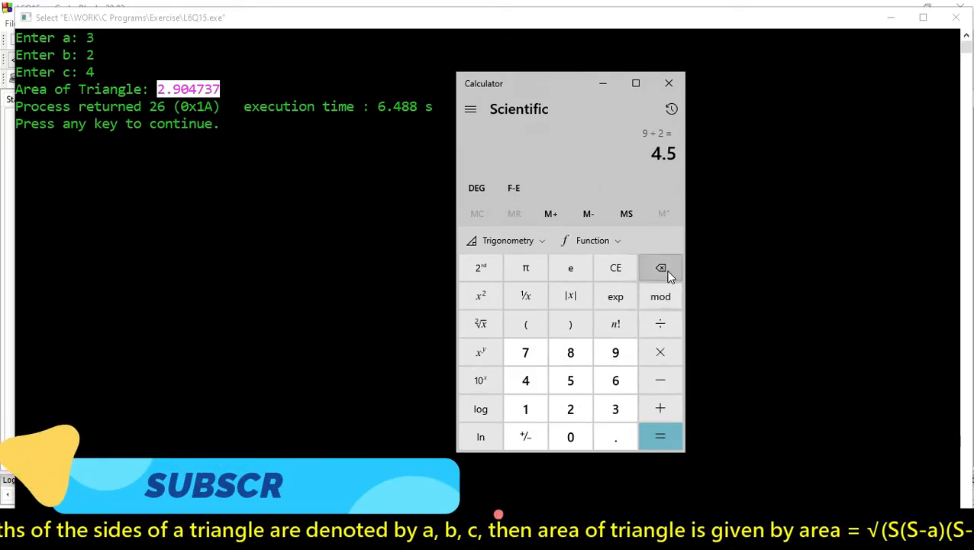
{"action": "left_click", "coordinate": [660, 268]}
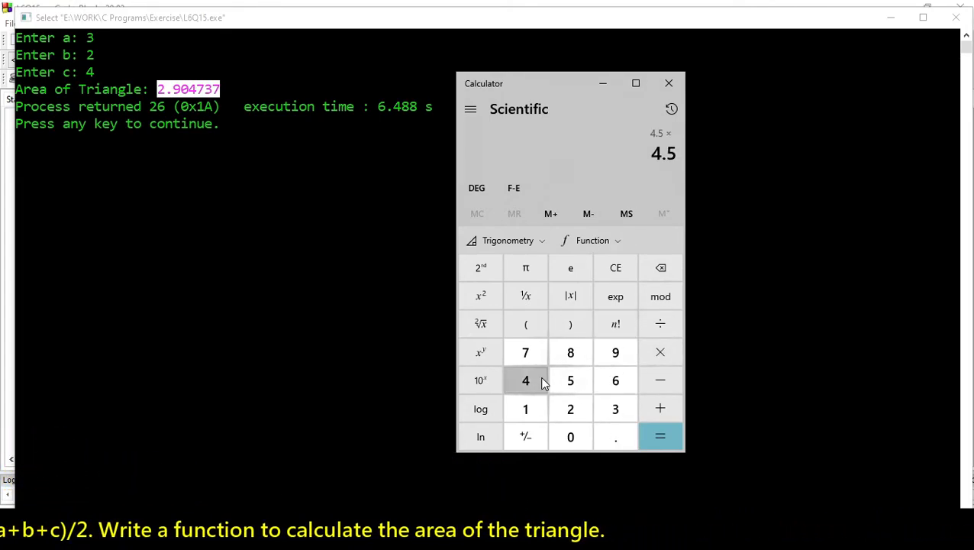
{"action": "left_click", "coordinate": [526, 380]}
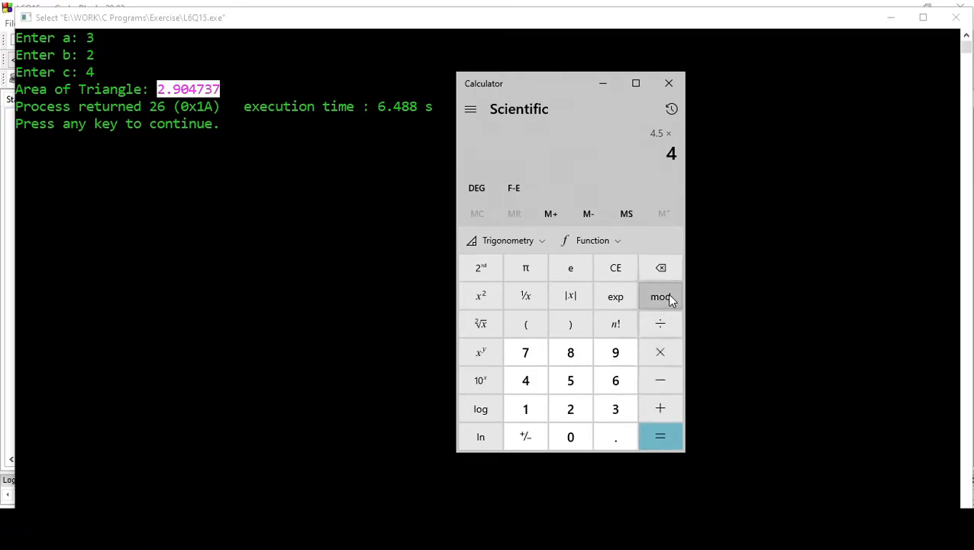
{"action": "left_click", "coordinate": [616, 267]}
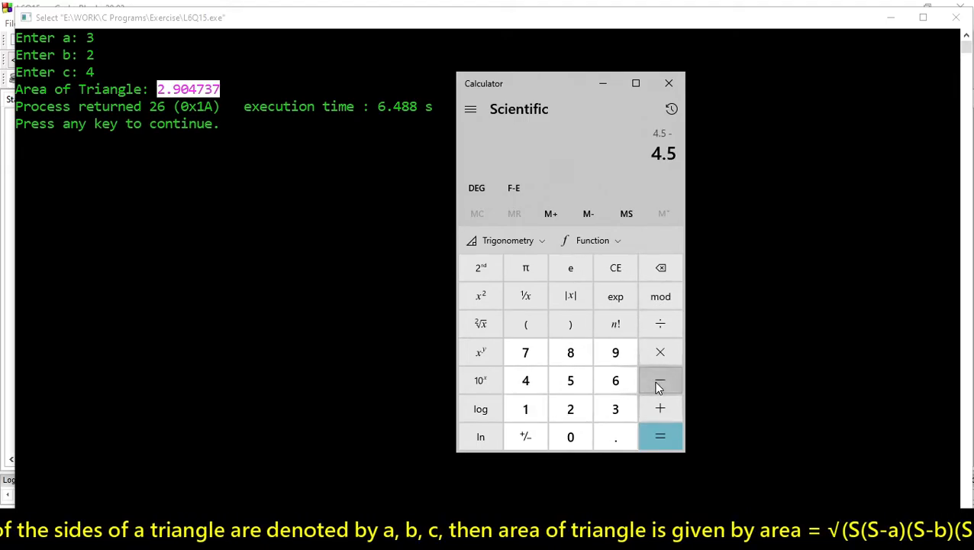
{"action": "left_click", "coordinate": [660, 435]}
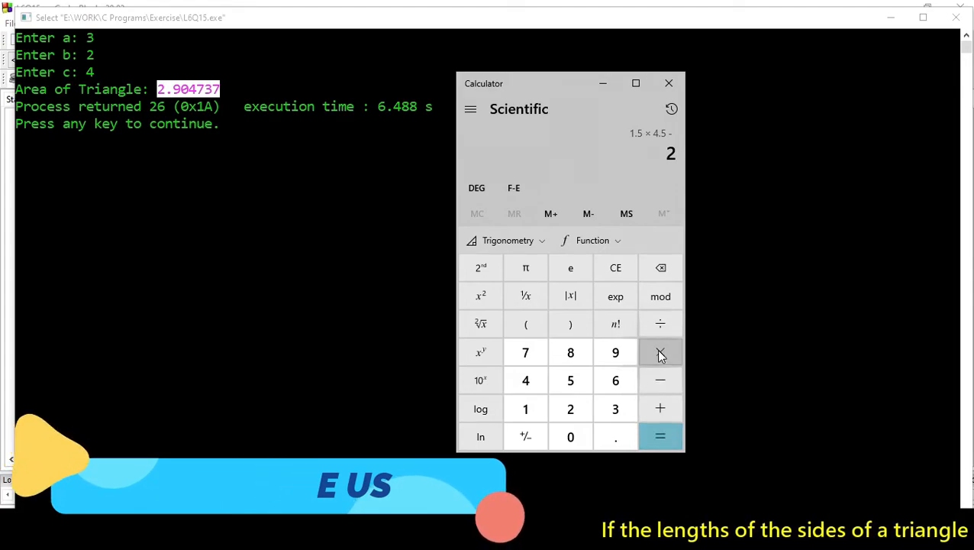
{"action": "left_click", "coordinate": [659, 352]}
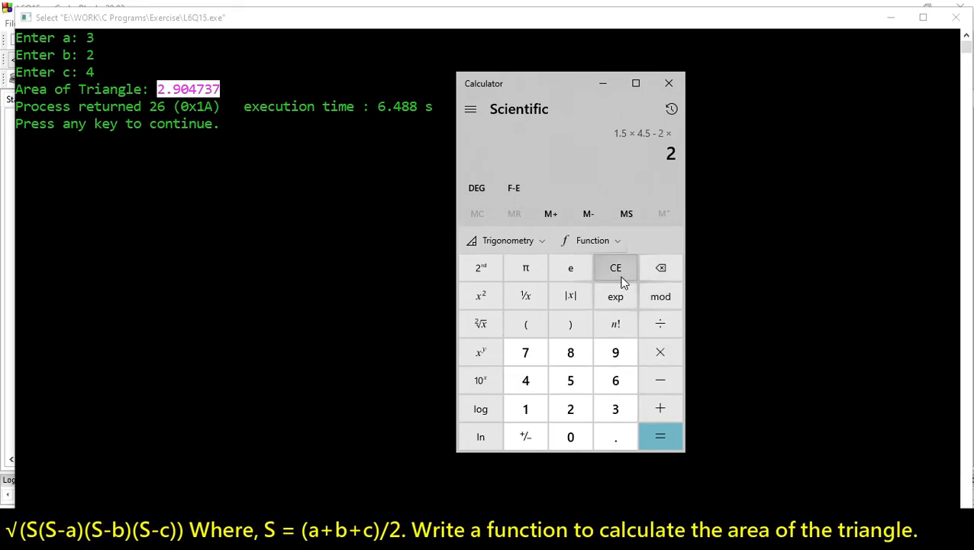
Compute √((4.5−3)×(4.5−2)×(4.5−4)×4.5) = √8.4375 ≈ 2.904737 in Calculator.
{"action": "left_click", "coordinate": [615, 267]}
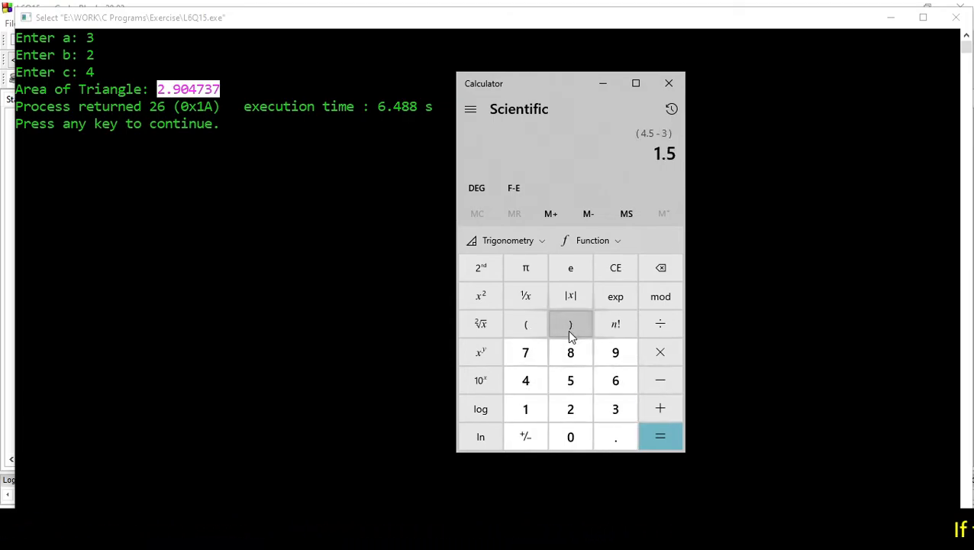
{"action": "left_click", "coordinate": [659, 352]}
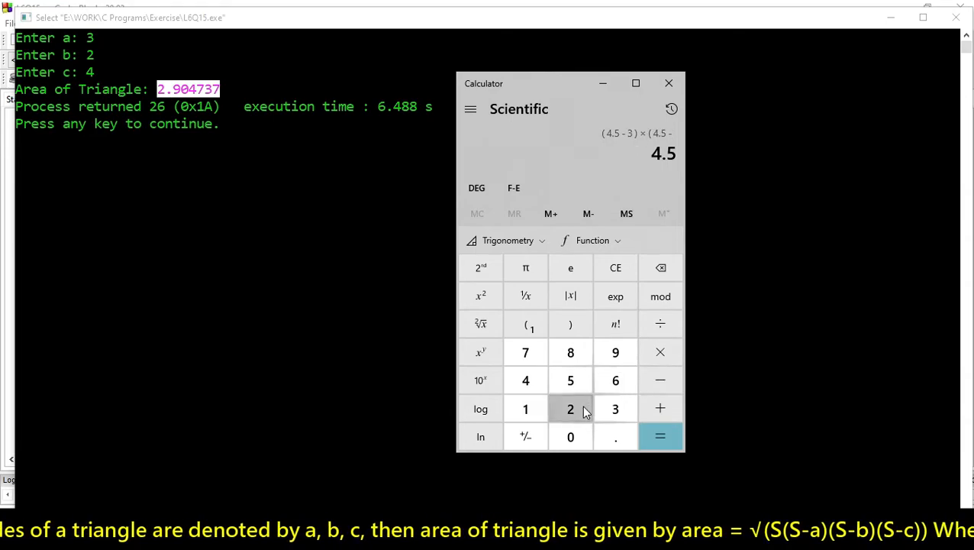
{"action": "left_click", "coordinate": [570, 408]}
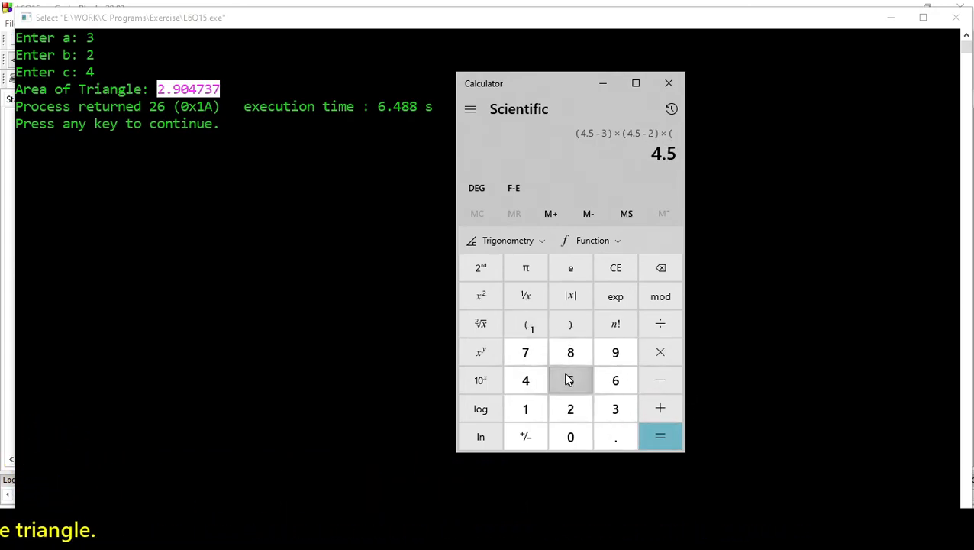
{"action": "left_click", "coordinate": [570, 379]}
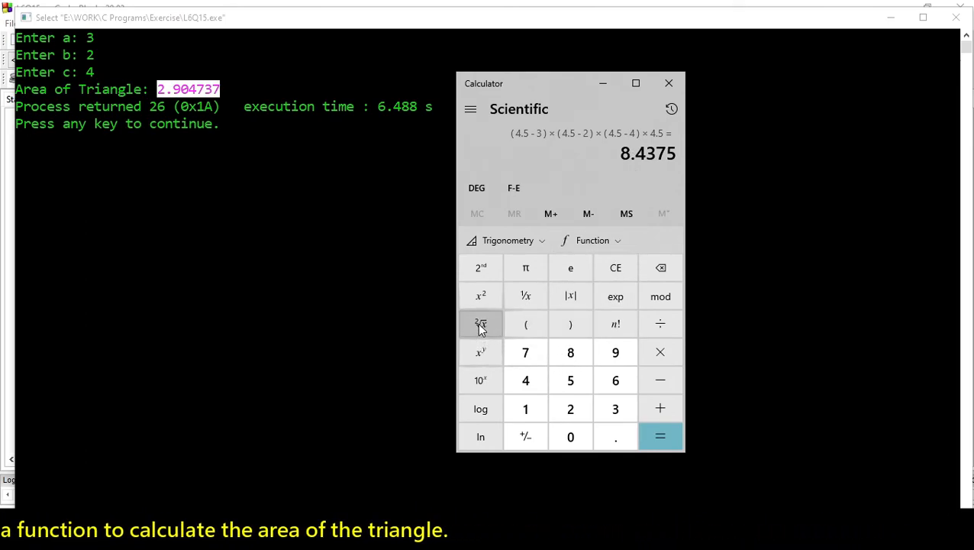
{"action": "left_click", "coordinate": [480, 323]}
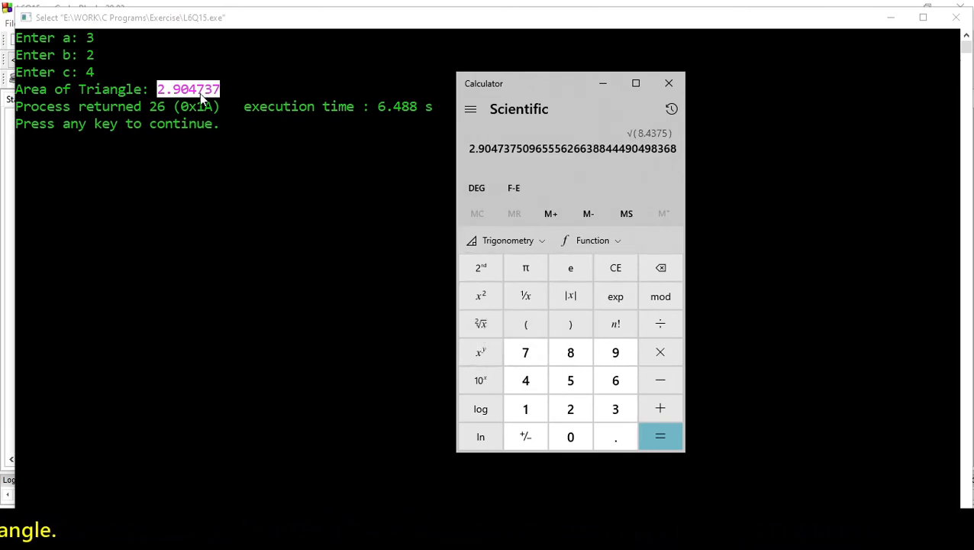